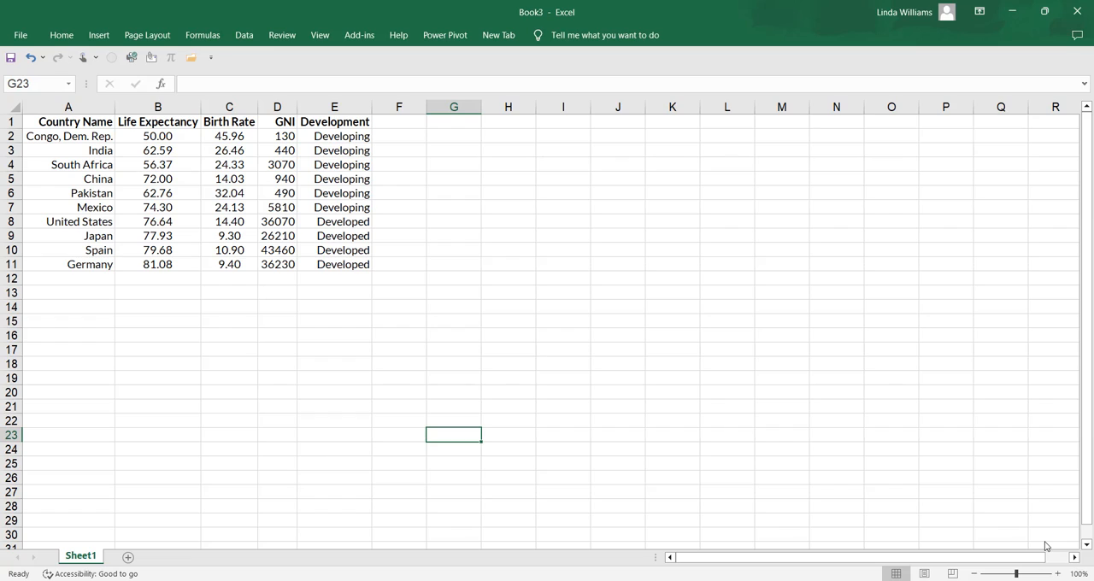
mouse_move(1023, 223)
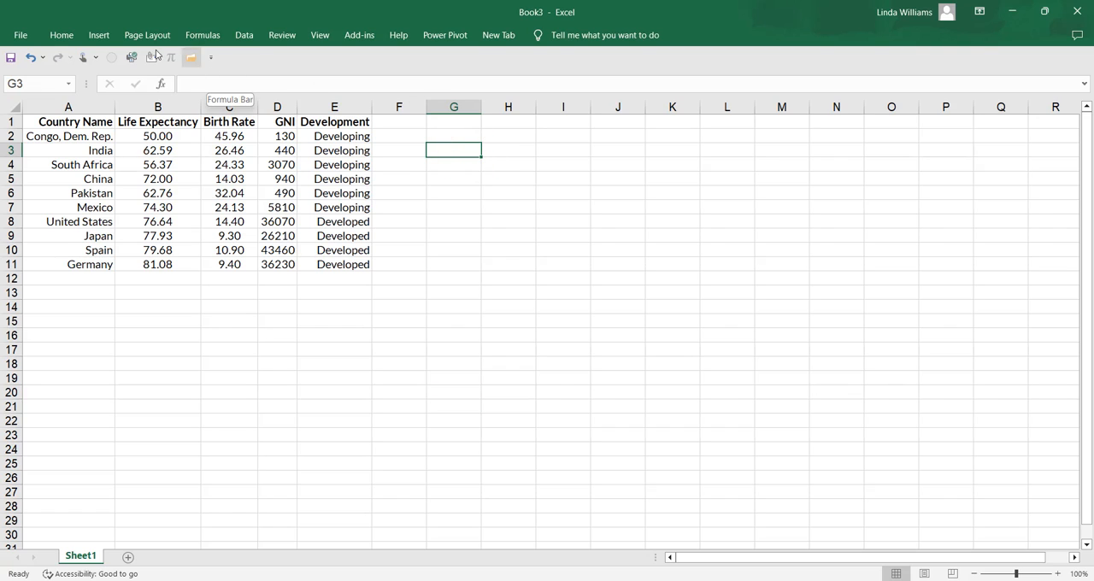
Step: Insert a markers-only scatter chart and enlarge it beside the country data table
click(95, 34)
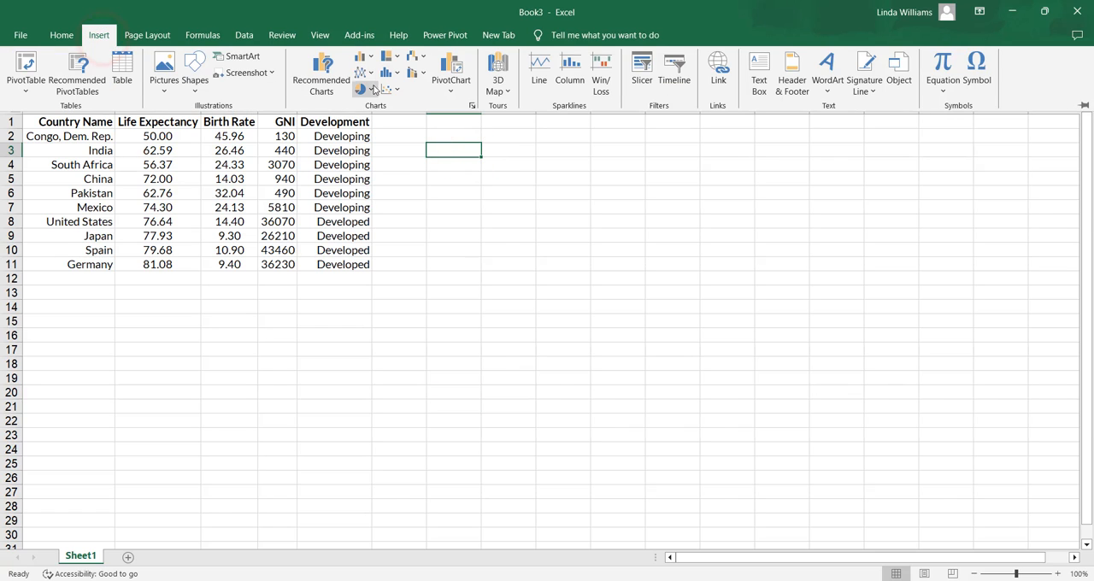
click(382, 89)
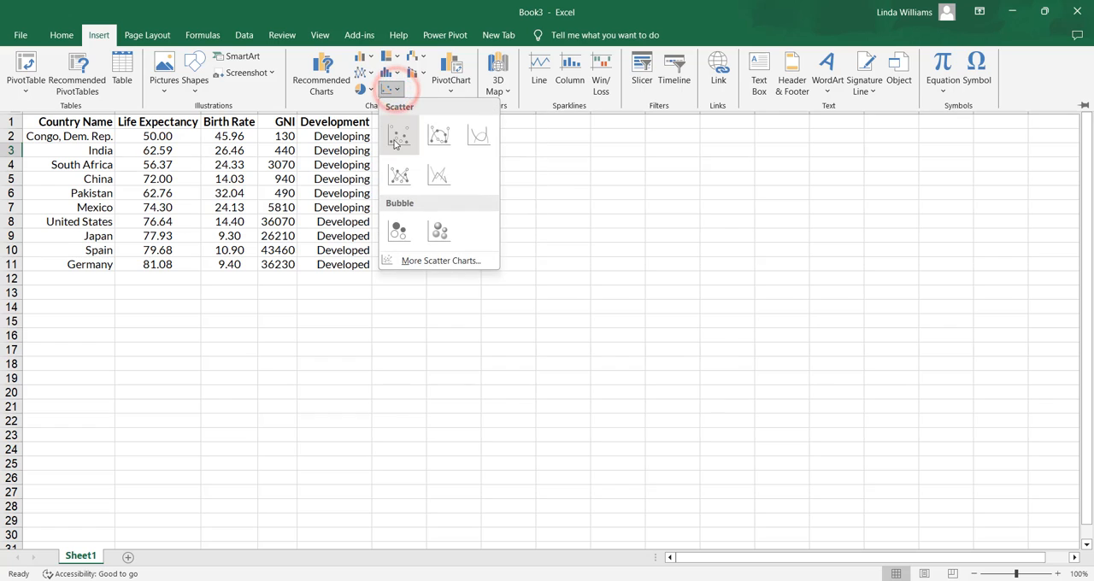
click(397, 135)
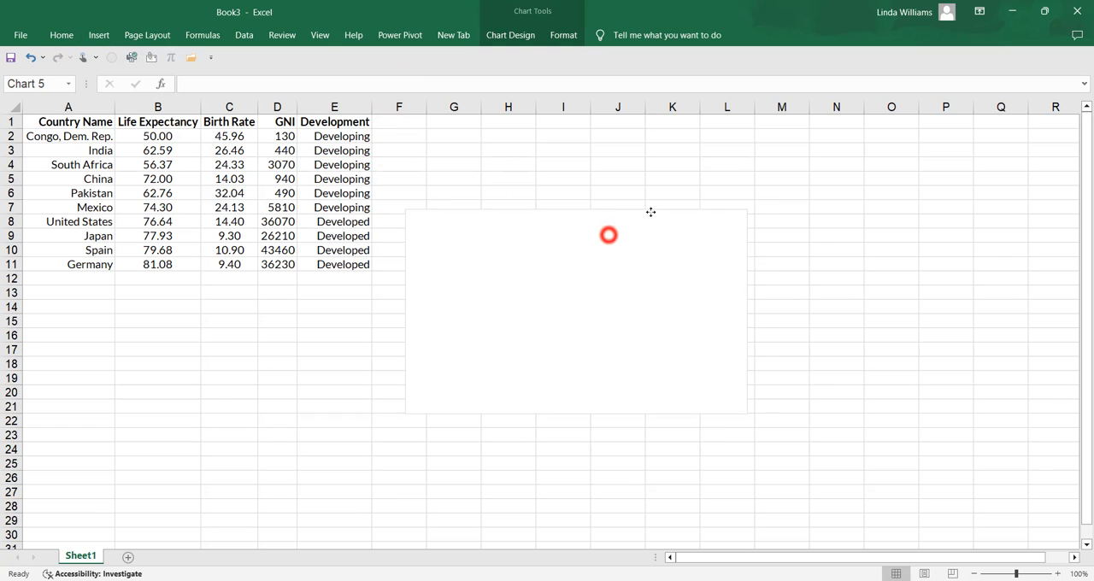
click(608, 235)
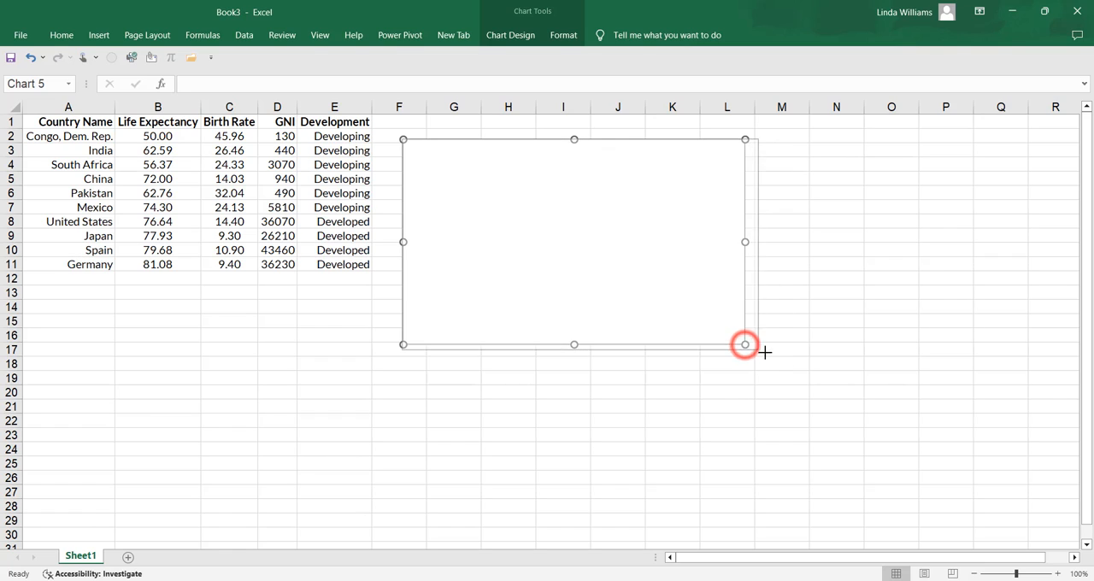
drag(745, 344, 769, 354)
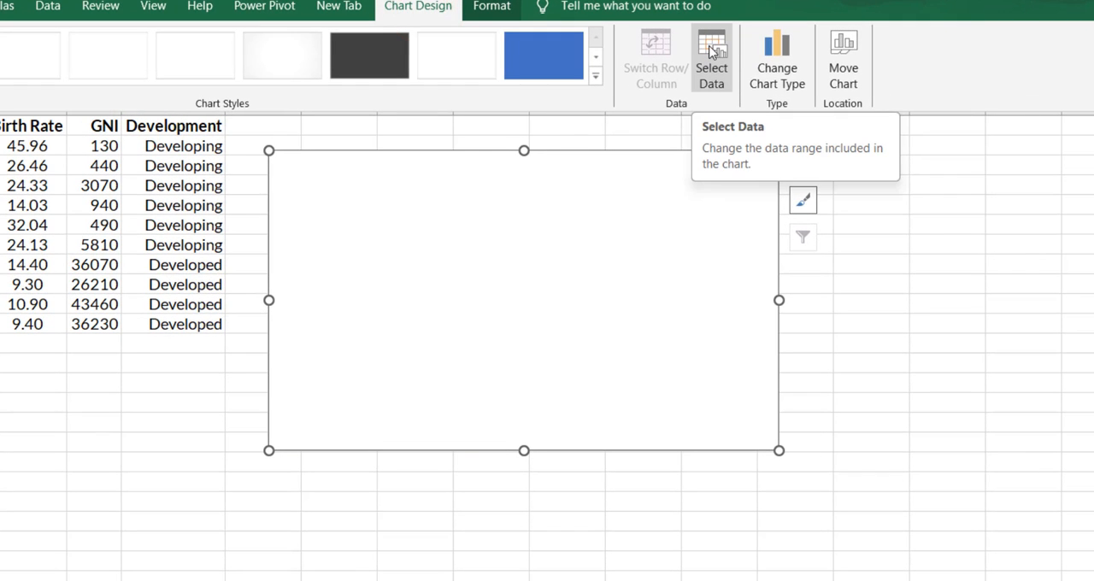
Step: Add a series named from E2 with X values B2:B7 and Y values C2:C7
click(710, 50)
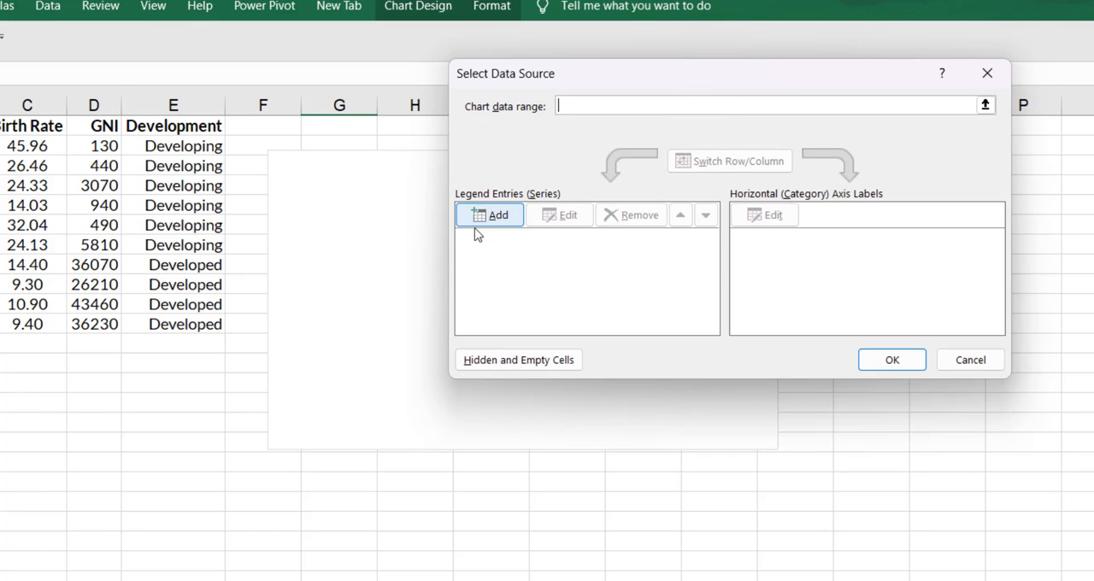
mouse_move(483, 220)
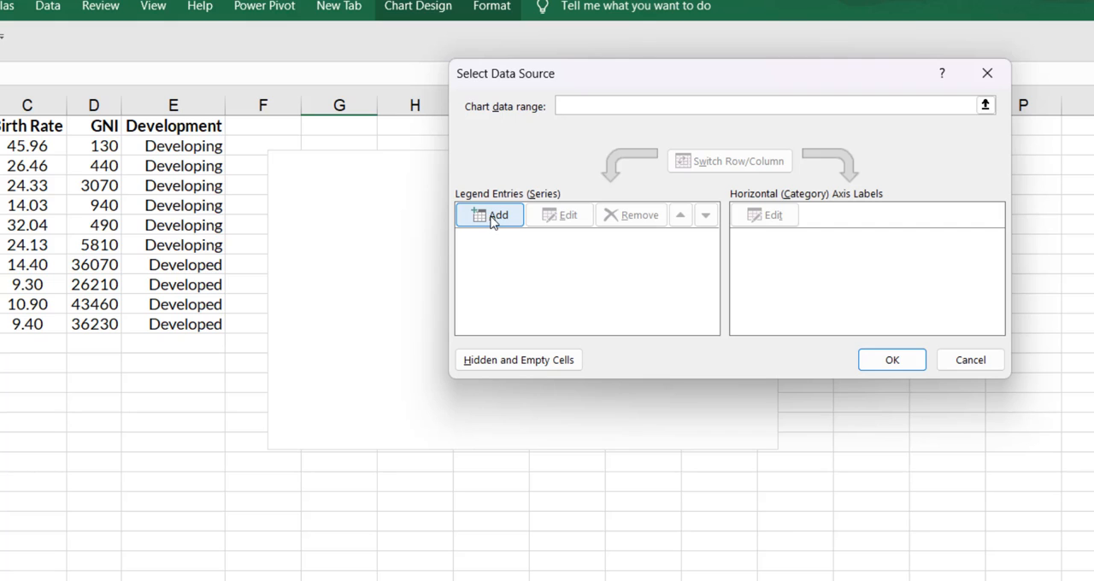
click(490, 215)
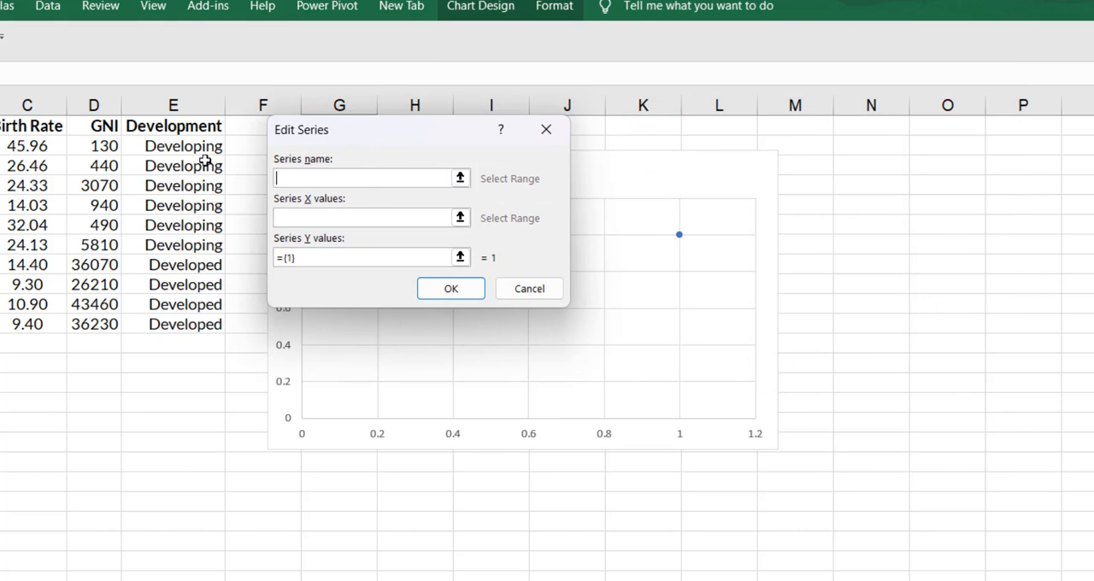
mouse_move(190, 147)
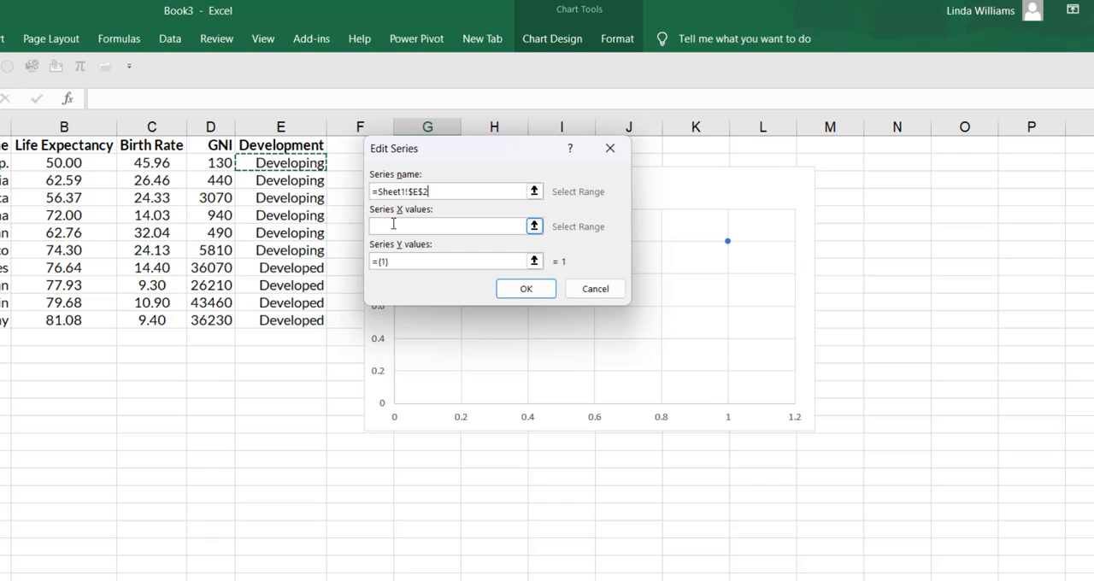
click(389, 226)
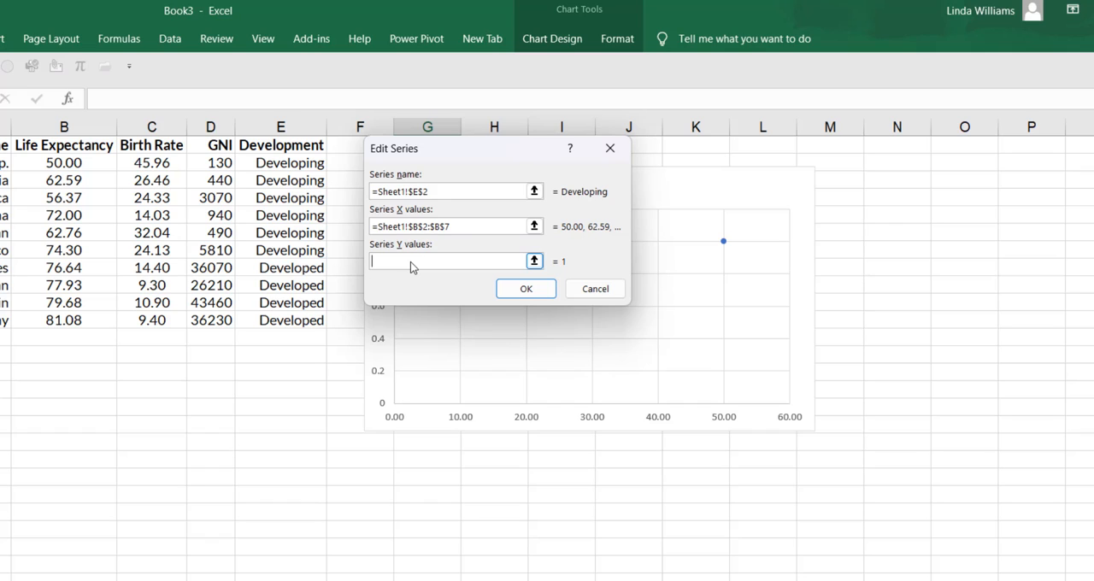
click(153, 162)
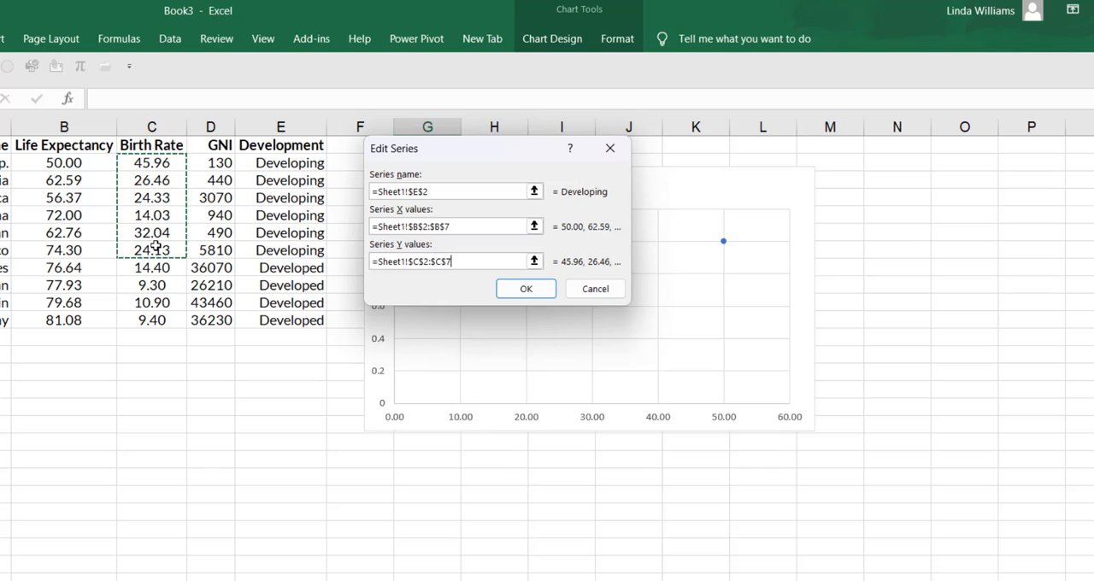
click(526, 288)
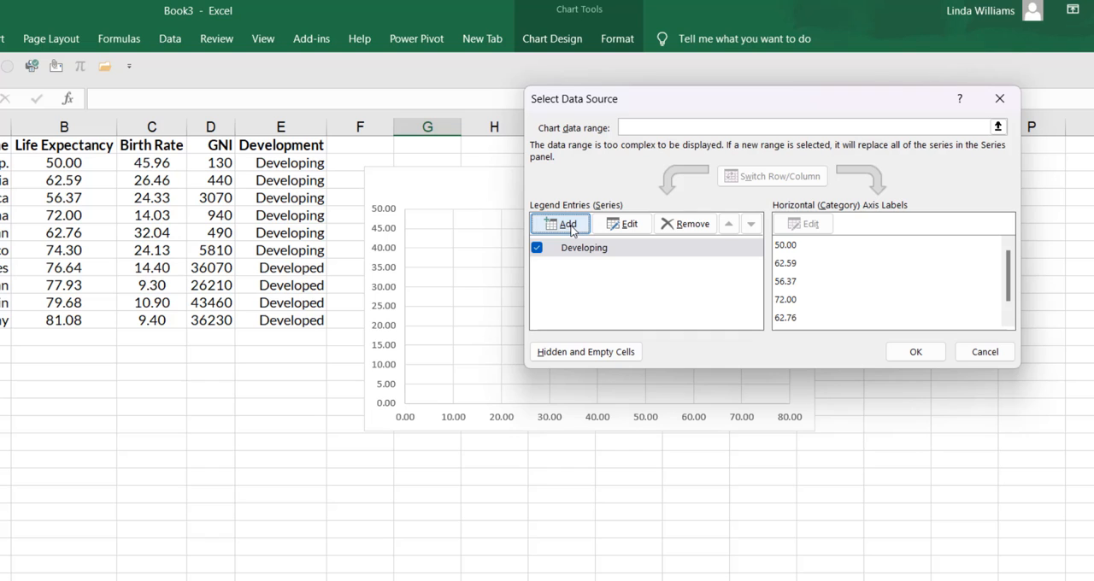
Step: Add a series named from E8 with X values B8:B11 and Y values C8:C11
click(565, 223)
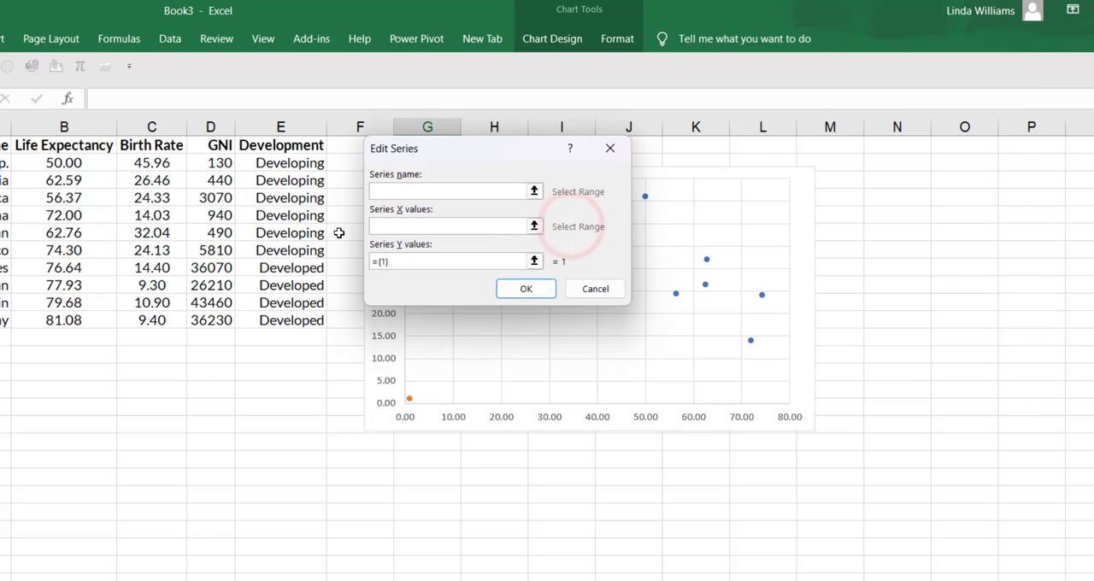
mouse_move(291, 273)
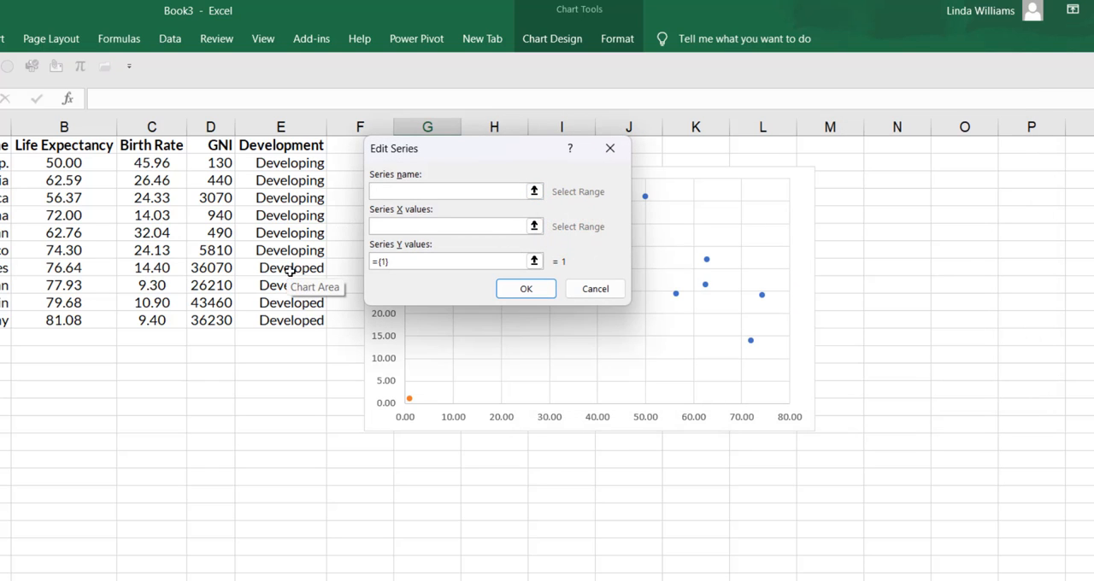
click(280, 267)
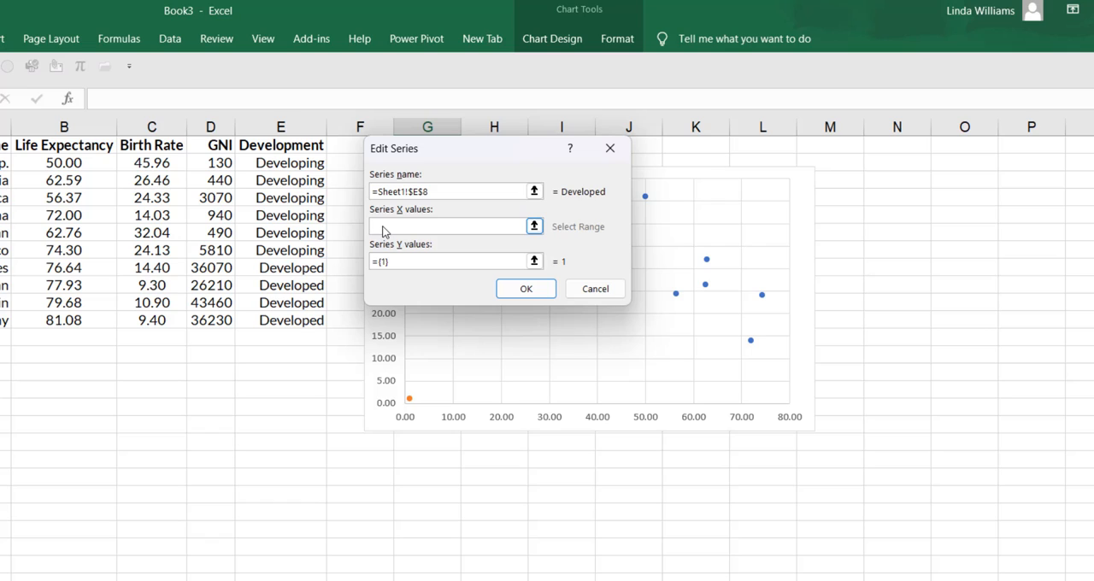
click(449, 226)
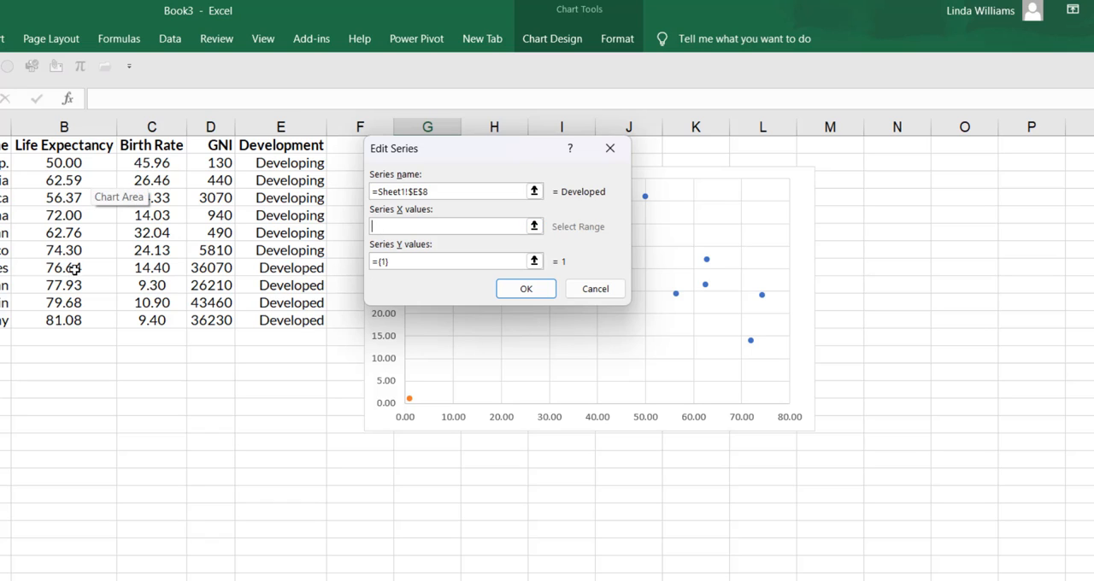
drag(63, 268, 63, 285)
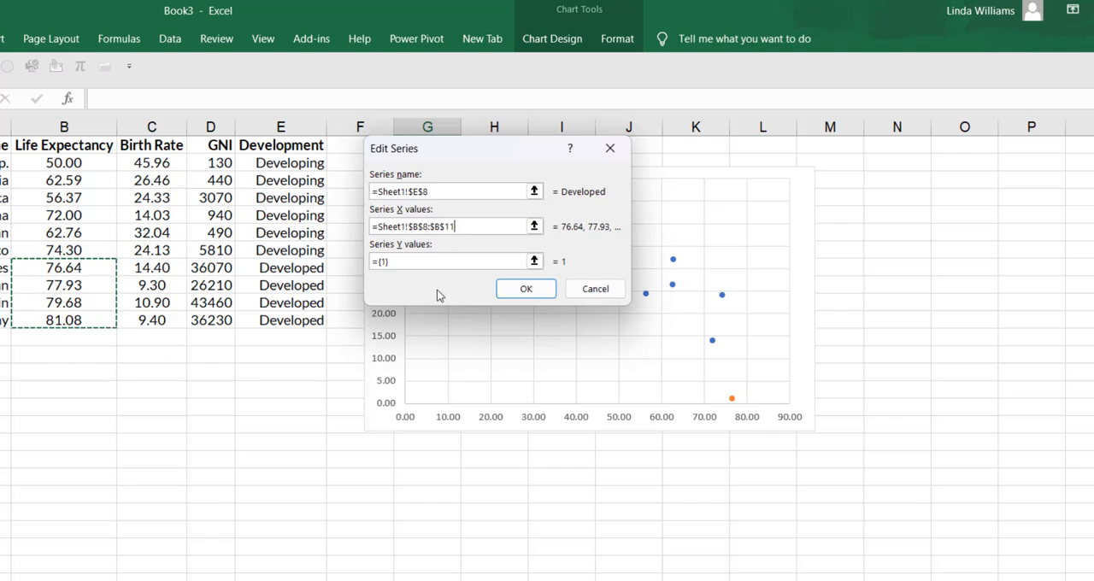
click(444, 261)
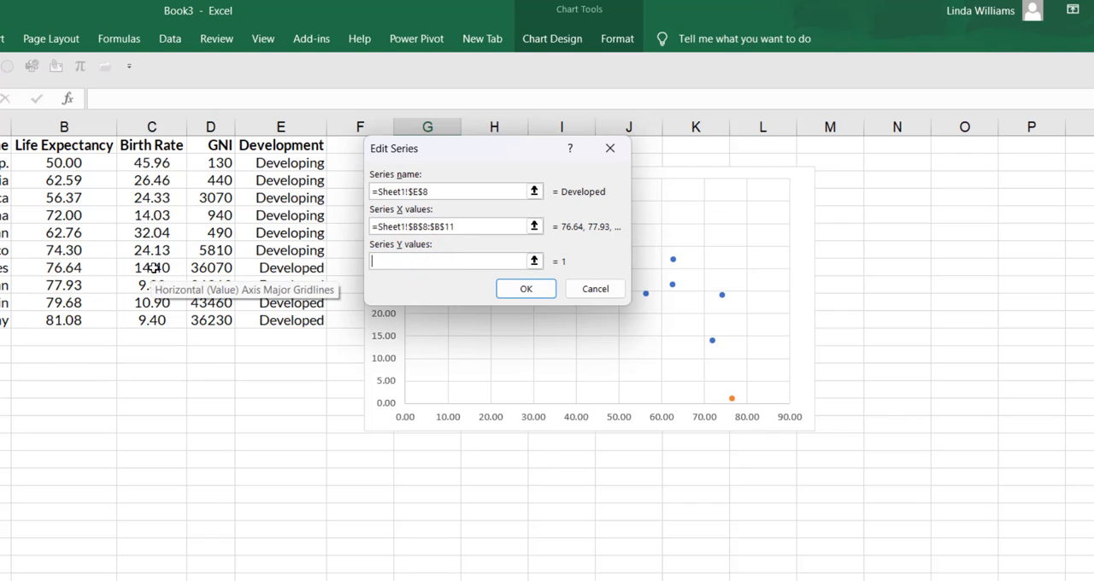
drag(151, 267, 151, 320)
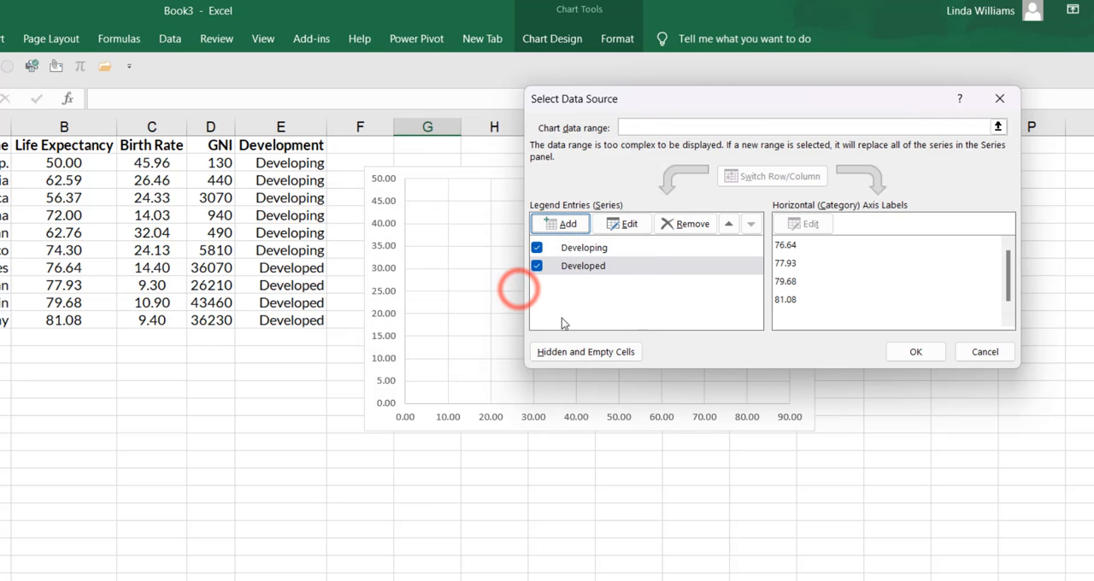
click(911, 350)
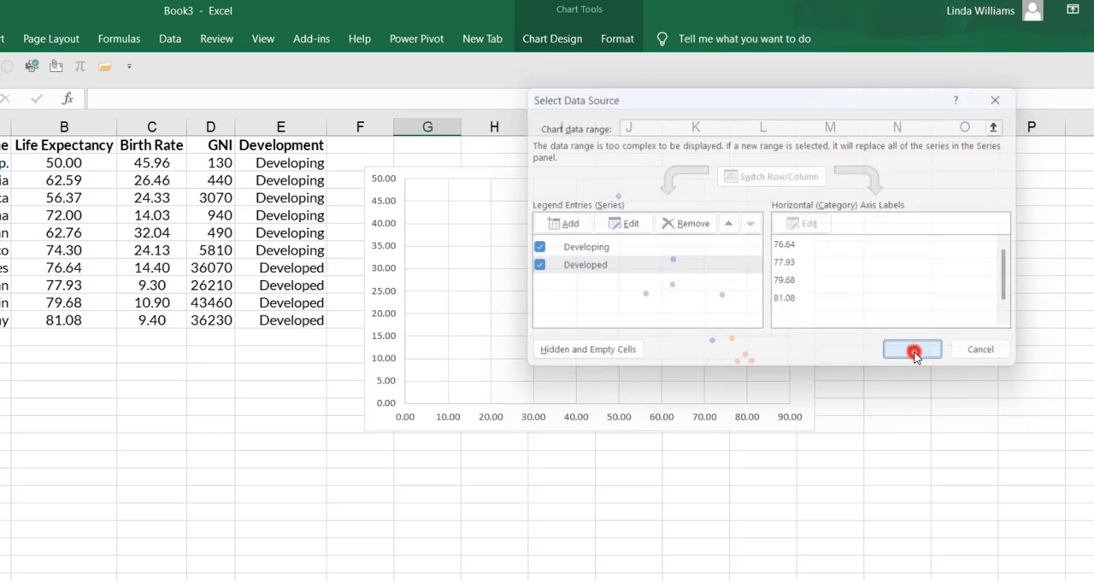
click(914, 349)
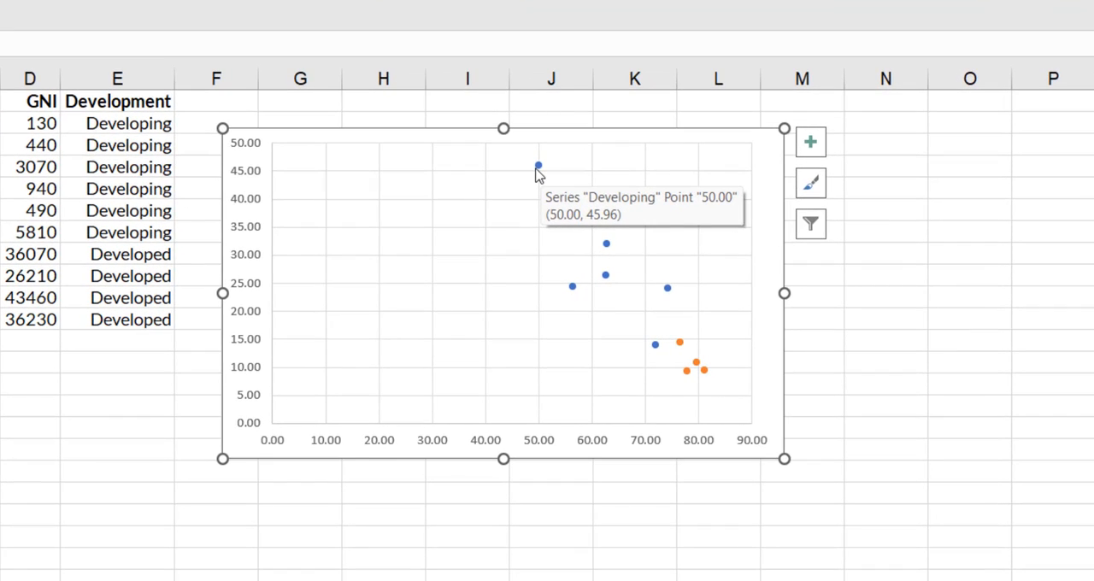
mouse_move(678, 345)
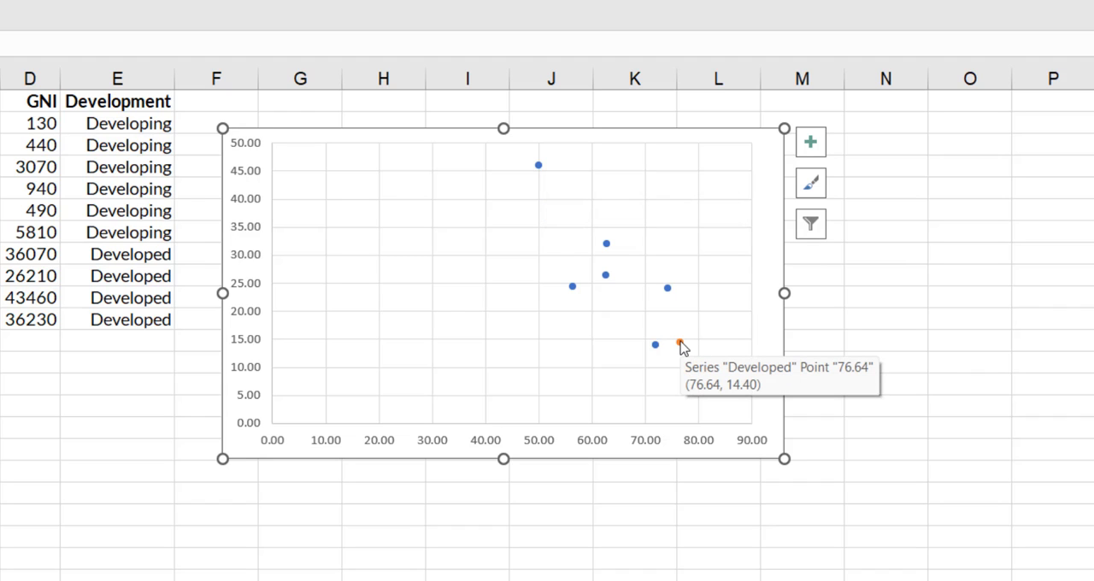
mouse_move(667, 175)
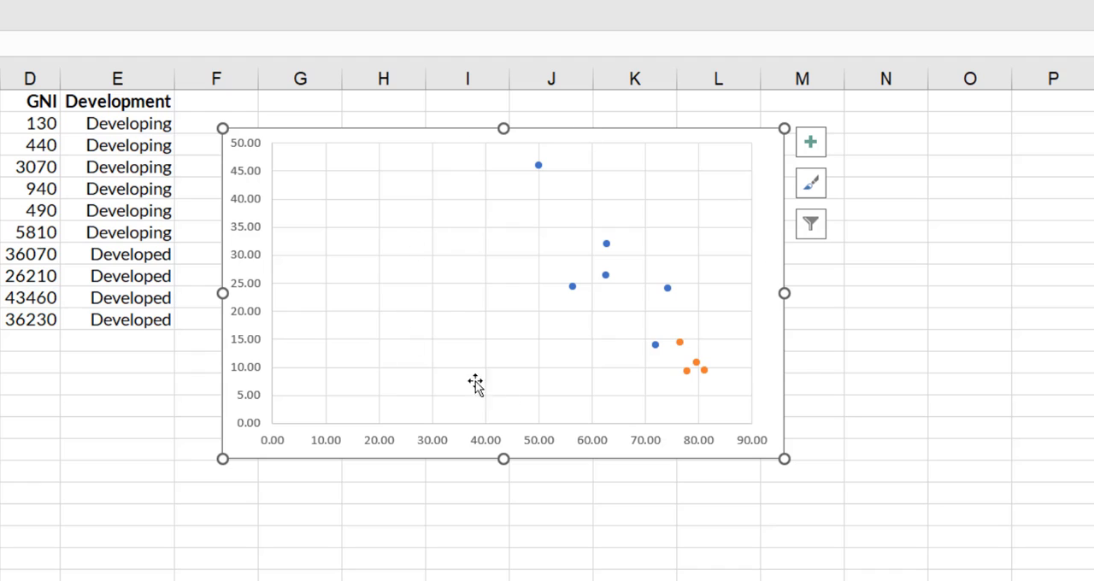
mouse_move(722, 313)
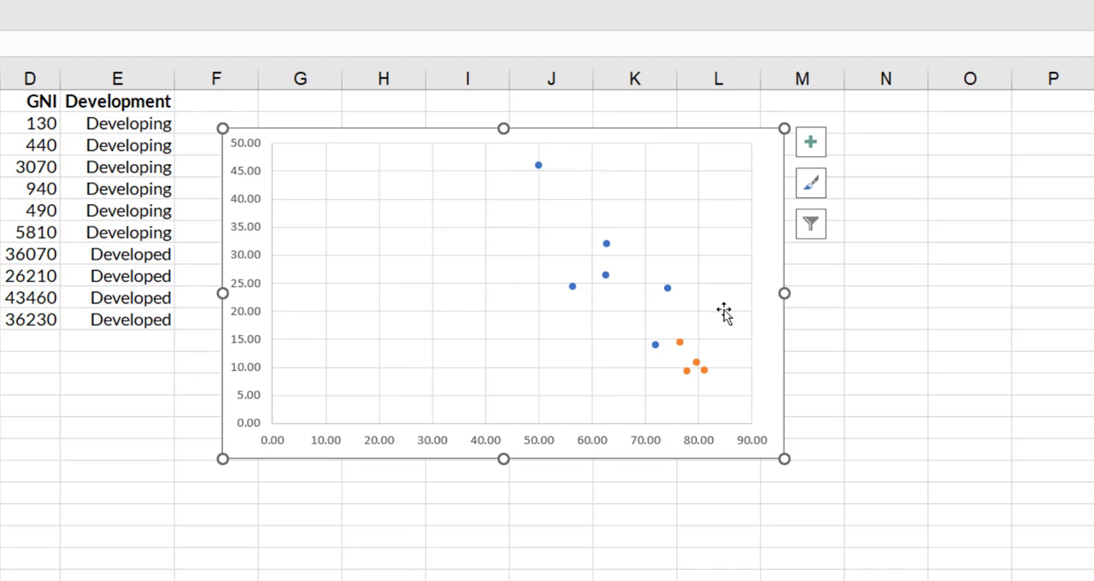
mouse_move(408, 434)
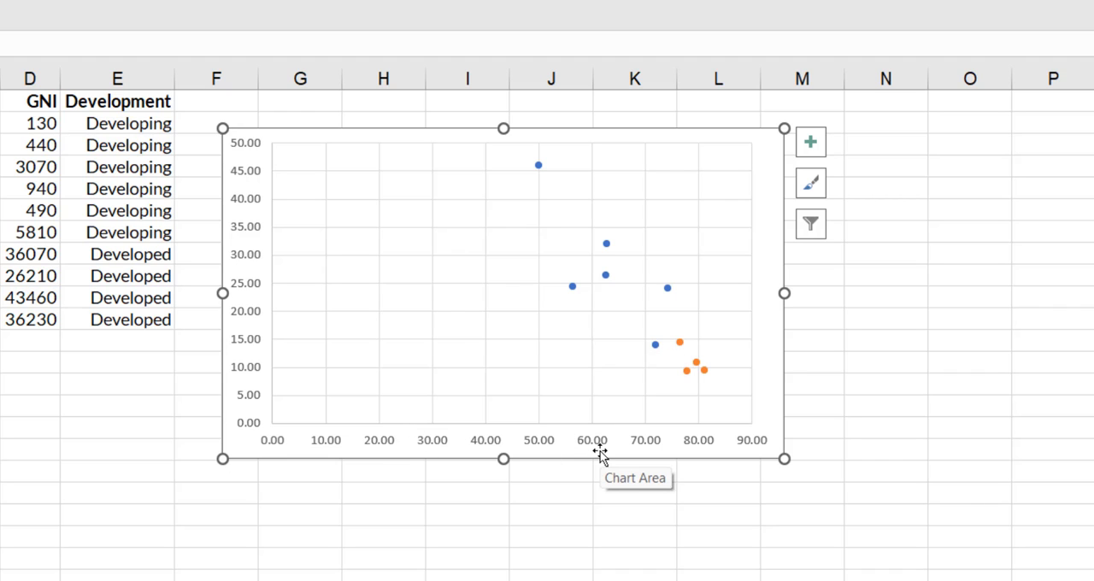
mouse_move(494, 265)
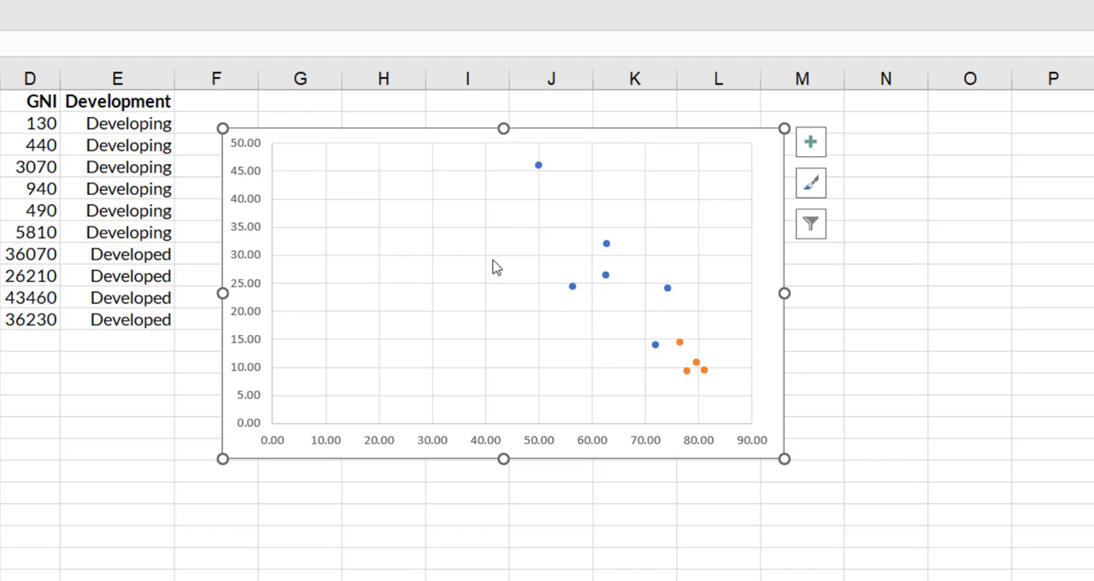
mouse_move(661, 374)
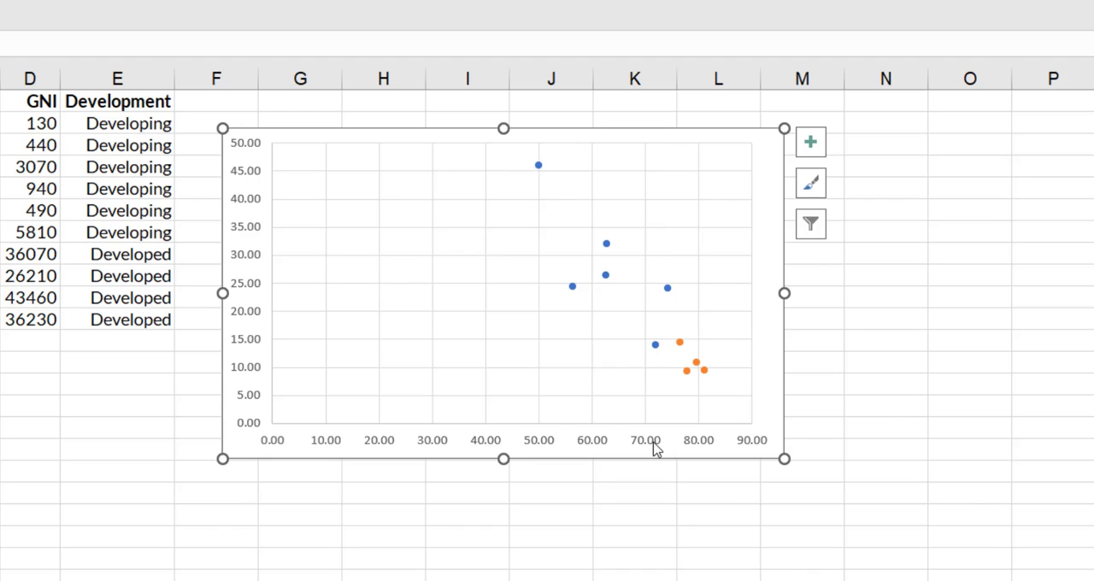
mouse_move(656, 451)
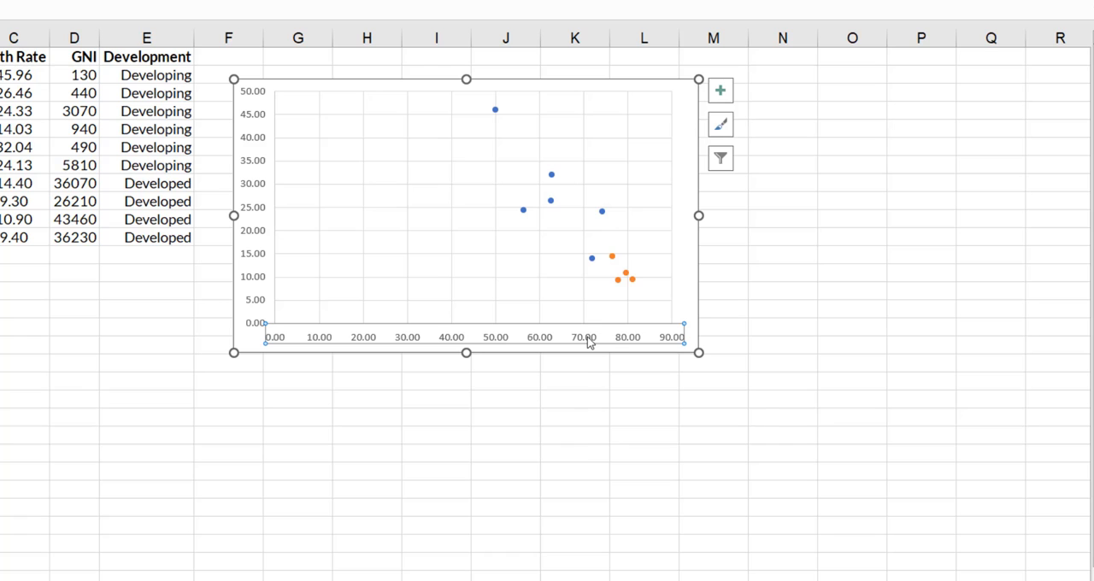
Step: Set the horizontal axis minimum bound to 45 in Format Axis
right_click(590, 344)
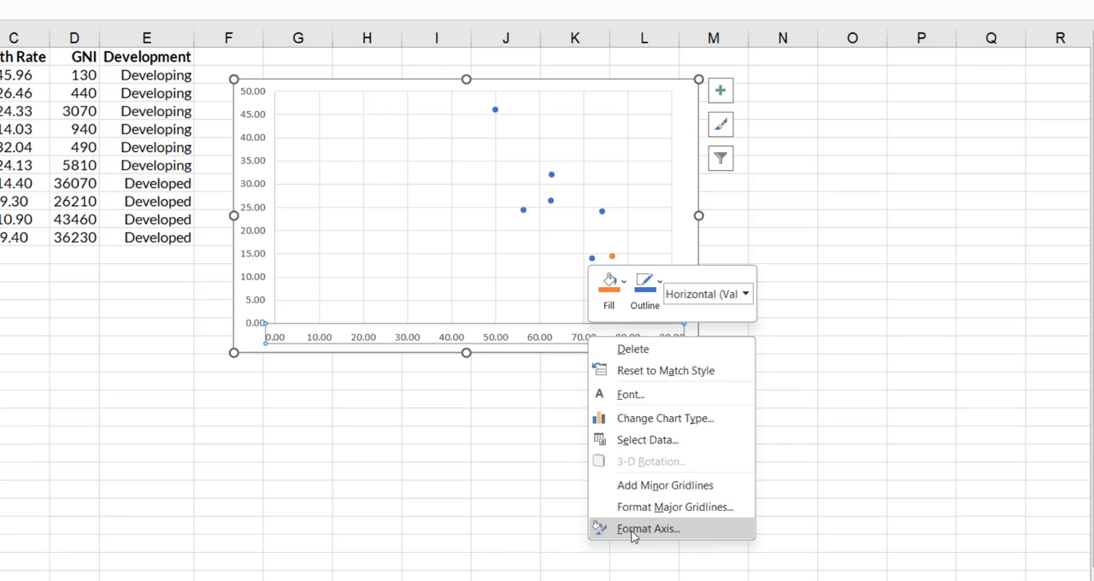
click(661, 530)
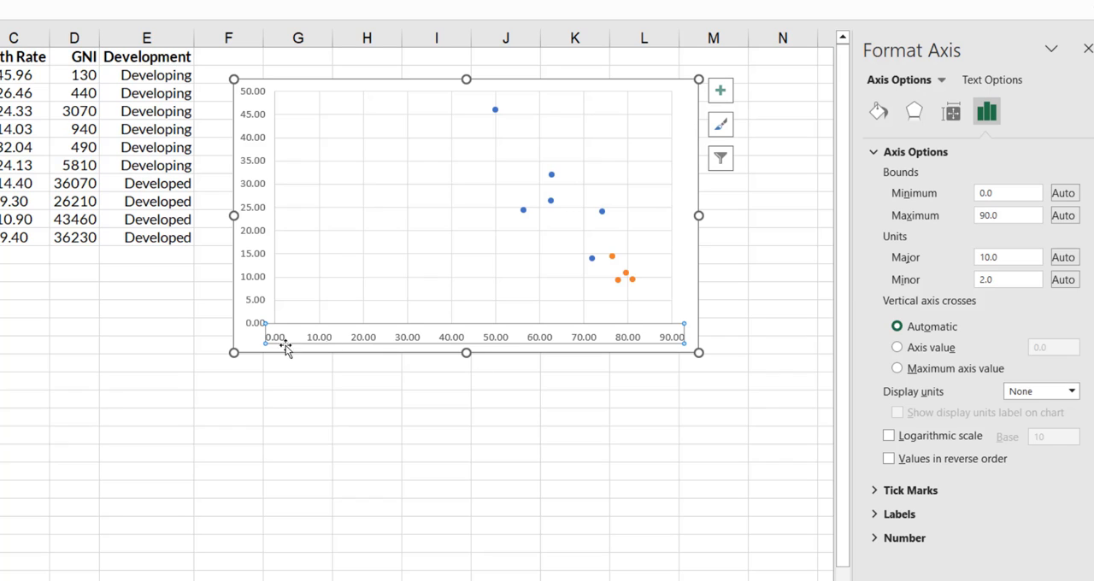
mouse_move(278, 347)
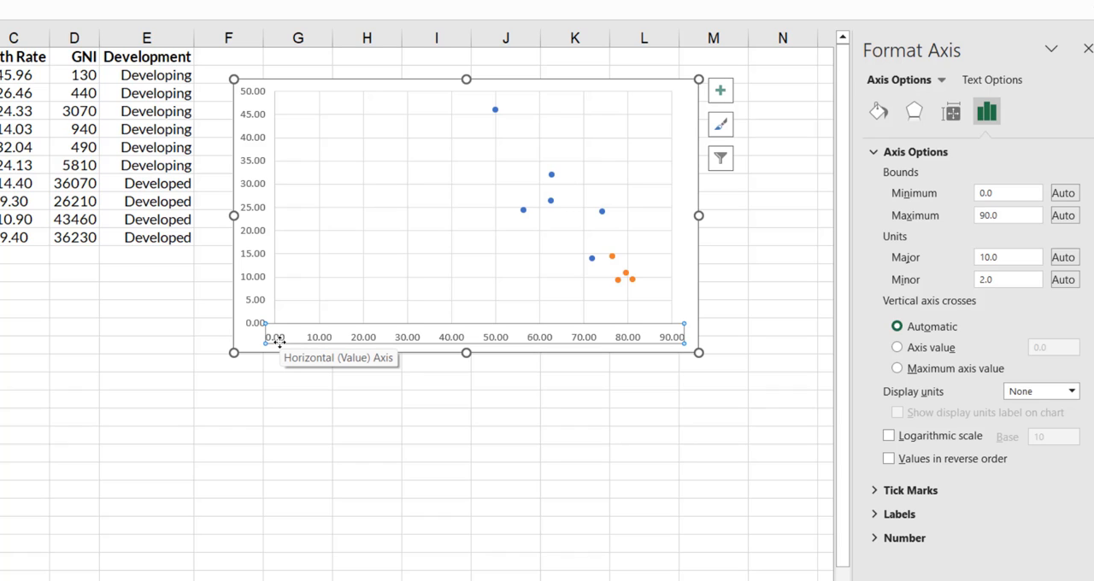
click(996, 193)
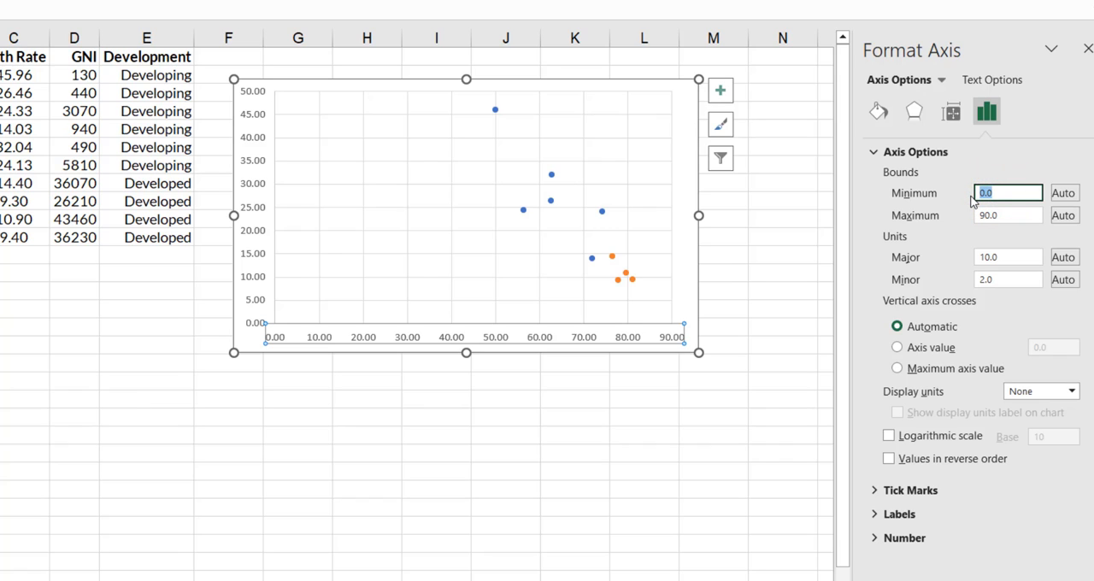
text(45)
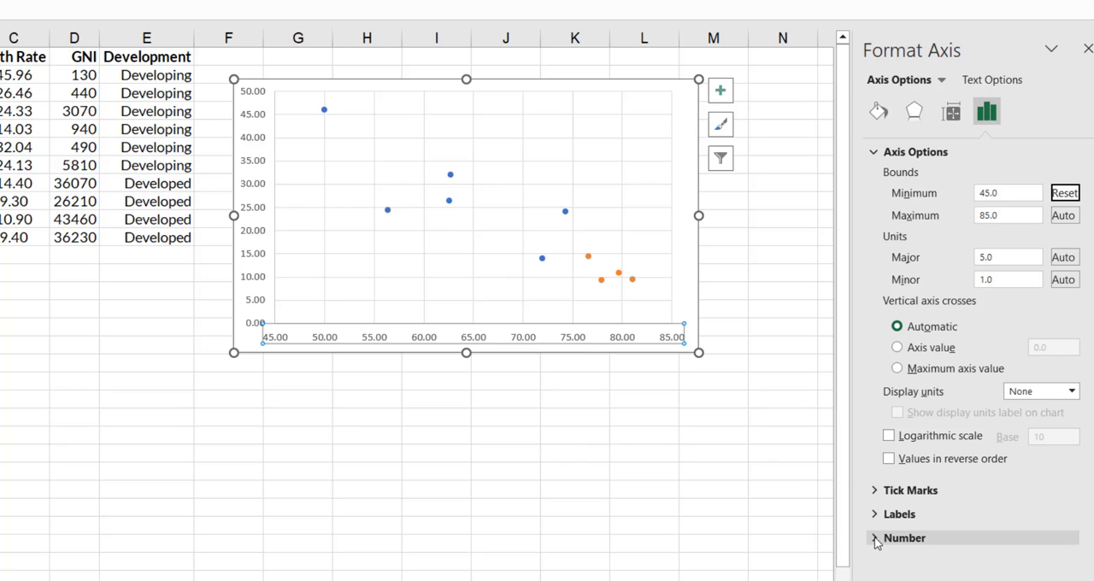
Step: Set the horizontal axis number format to 0 decimal places
click(908, 538)
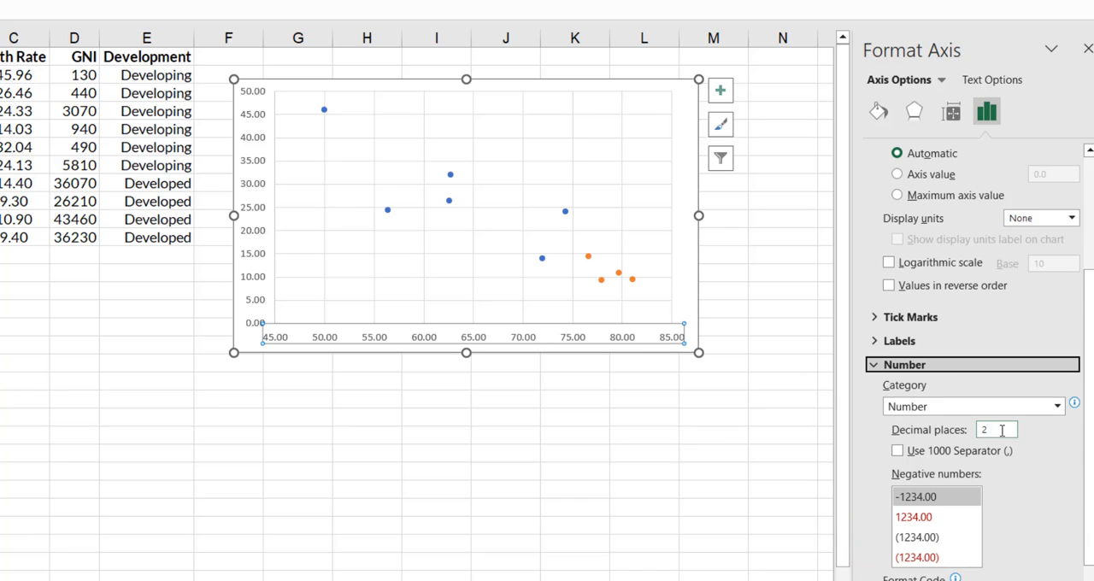
click(996, 431)
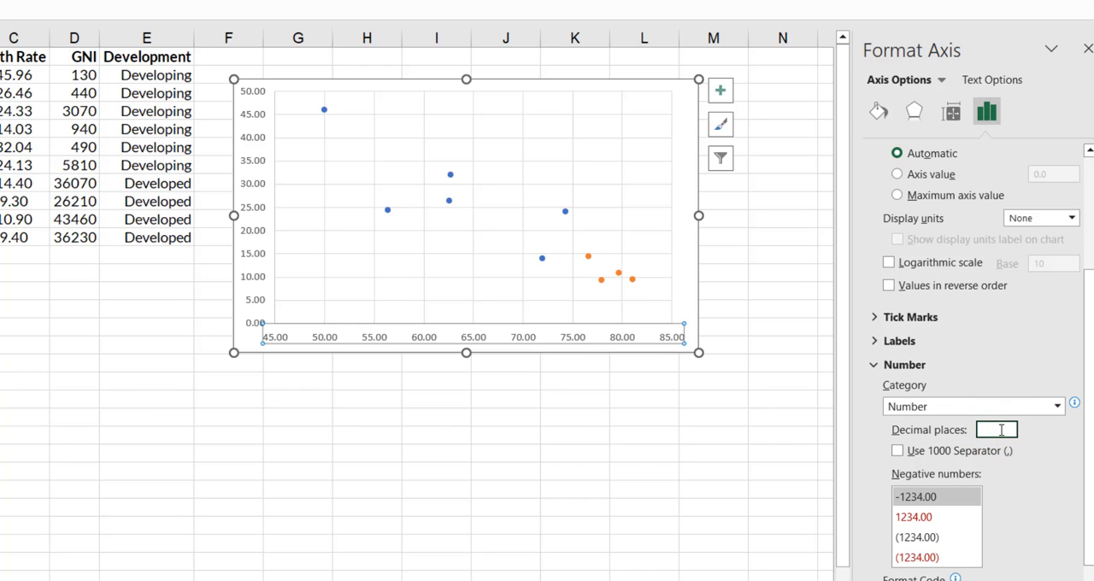
text(0)
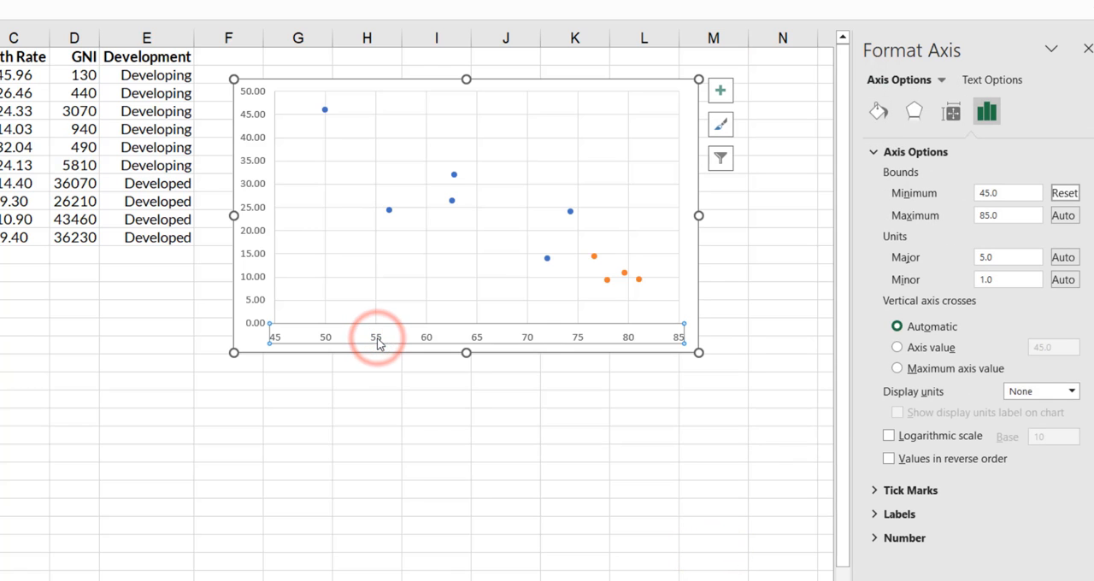
Step: Change the horizontal axis label font to Lato at size 11
right_click(377, 339)
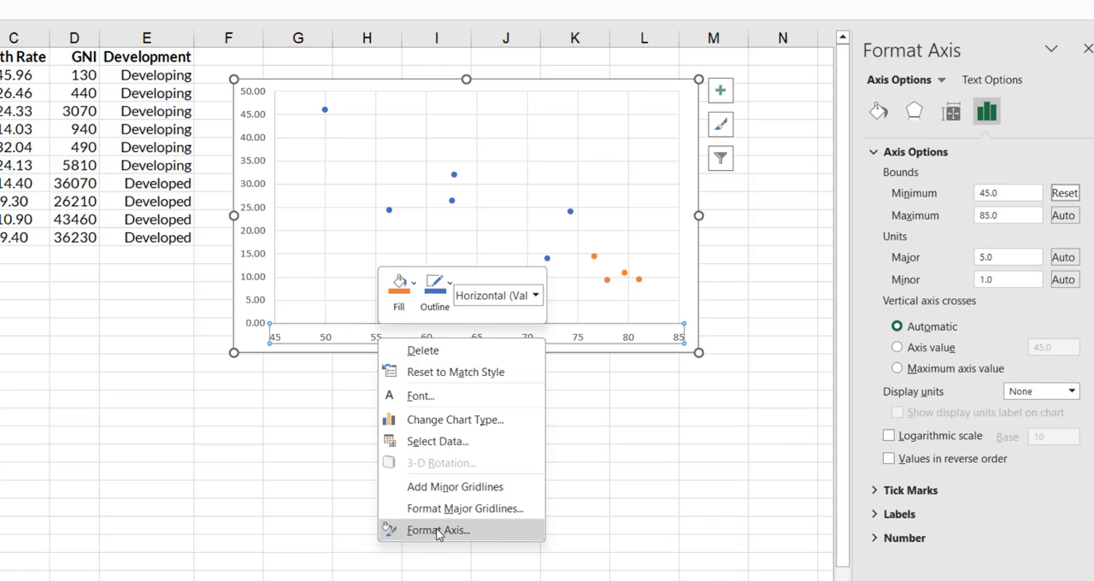
click(421, 396)
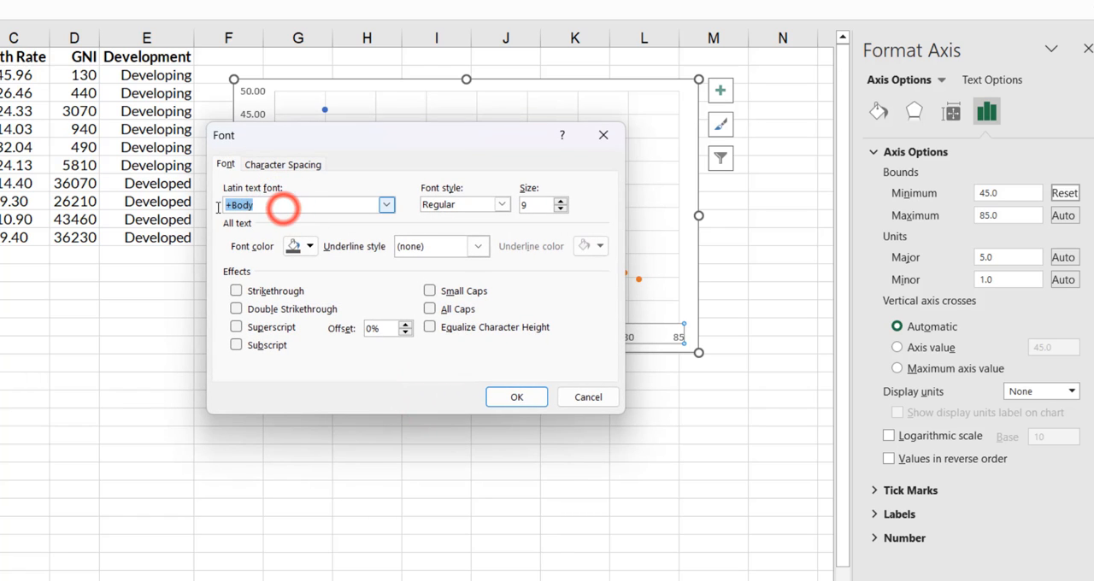
text(Lato)
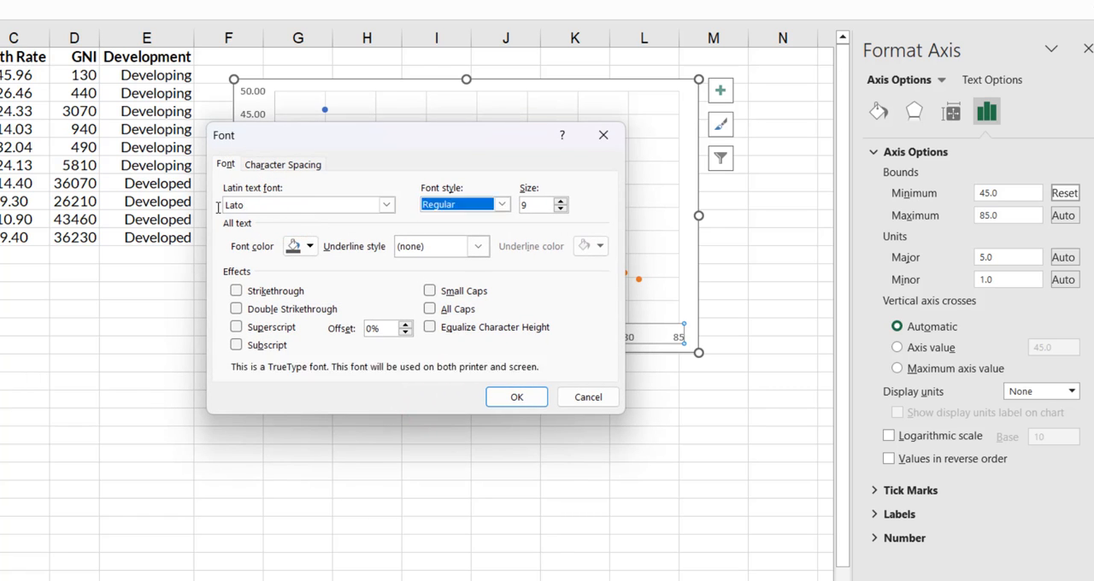
text(11)
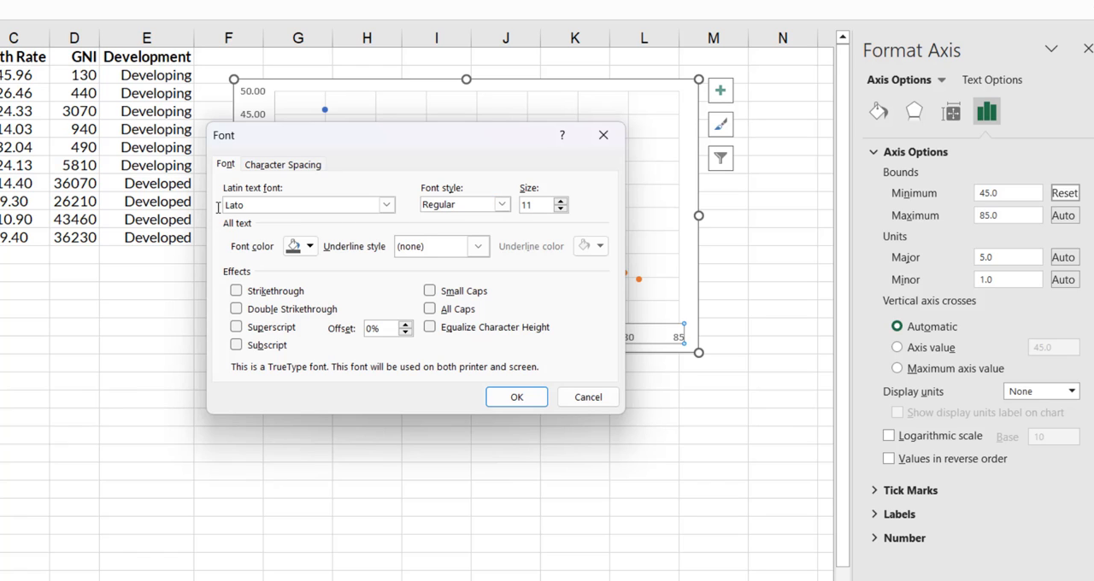
click(516, 396)
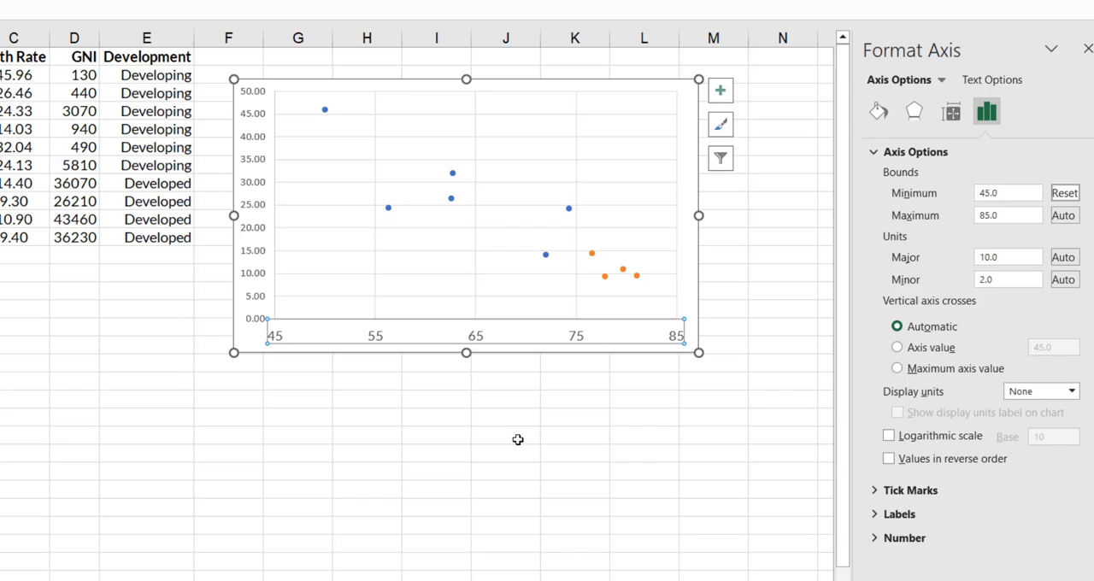
mouse_move(256, 240)
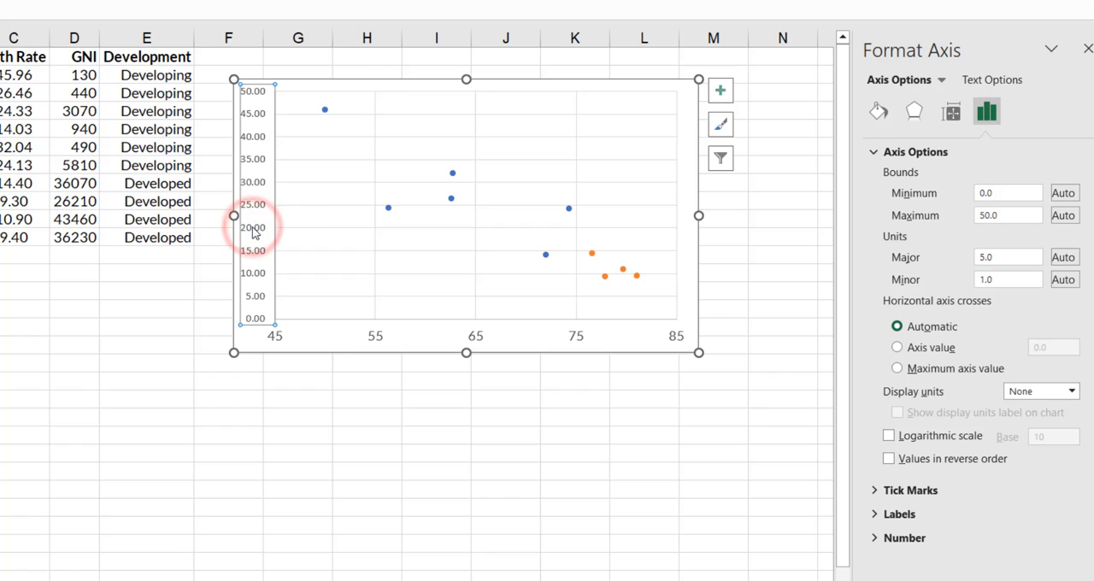
Step: Set the vertical axis number format to 0 decimal places
right_click(252, 231)
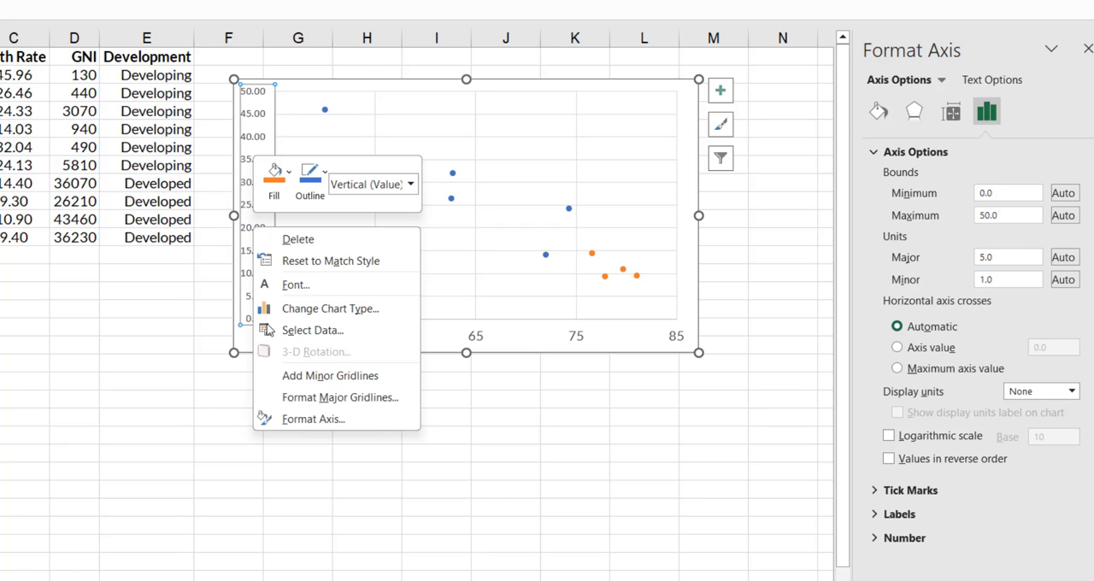
click(313, 423)
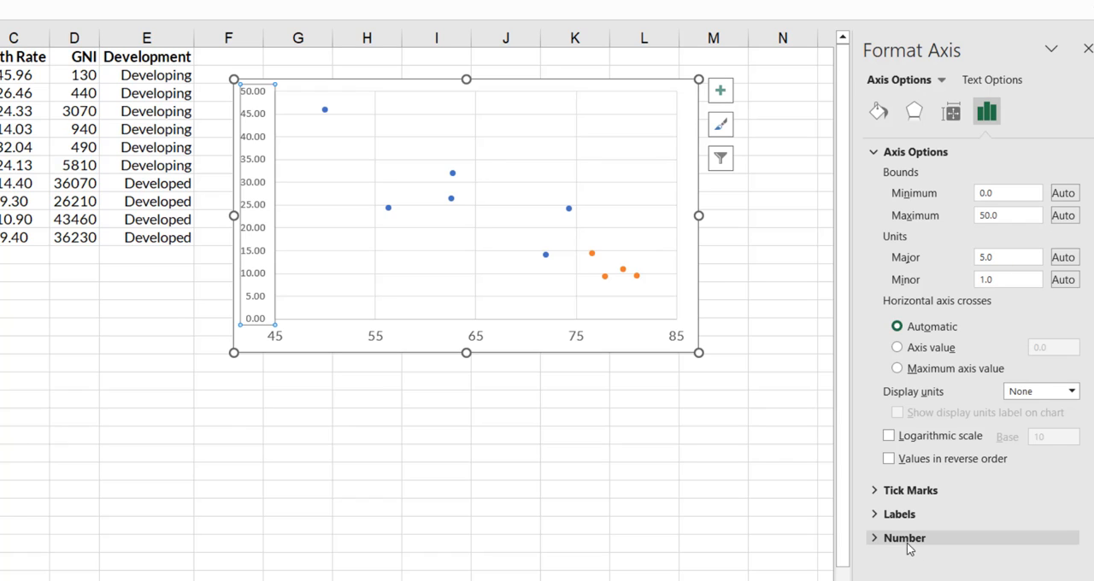
click(910, 539)
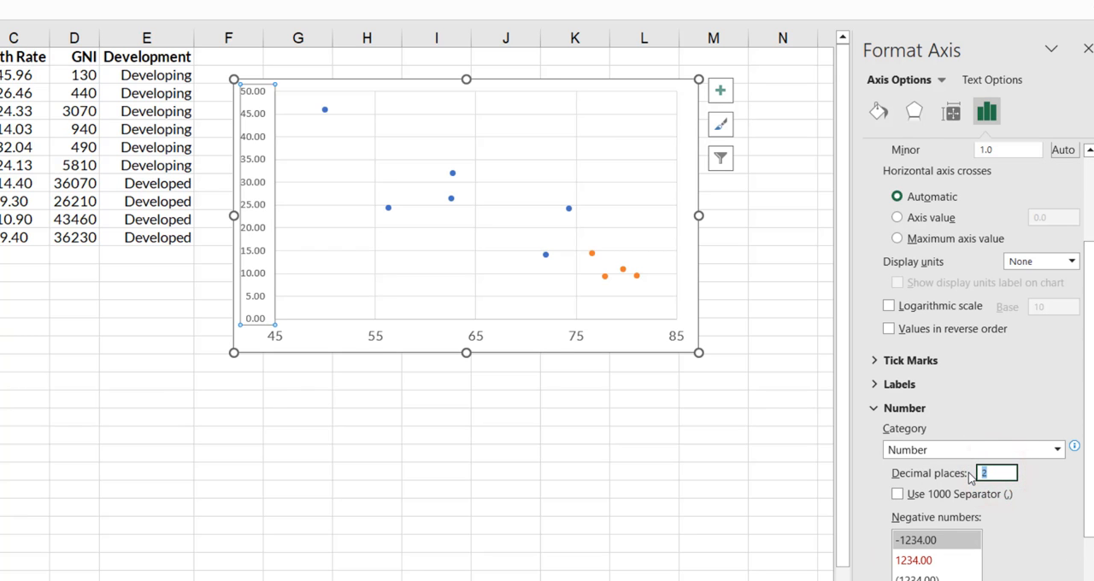
text(0)
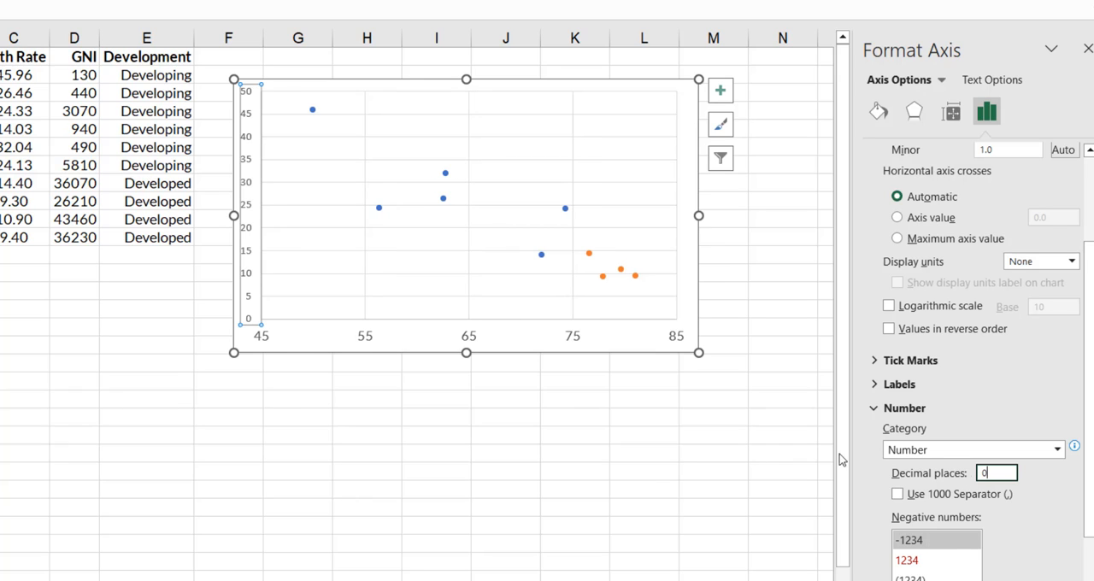
mouse_move(247, 281)
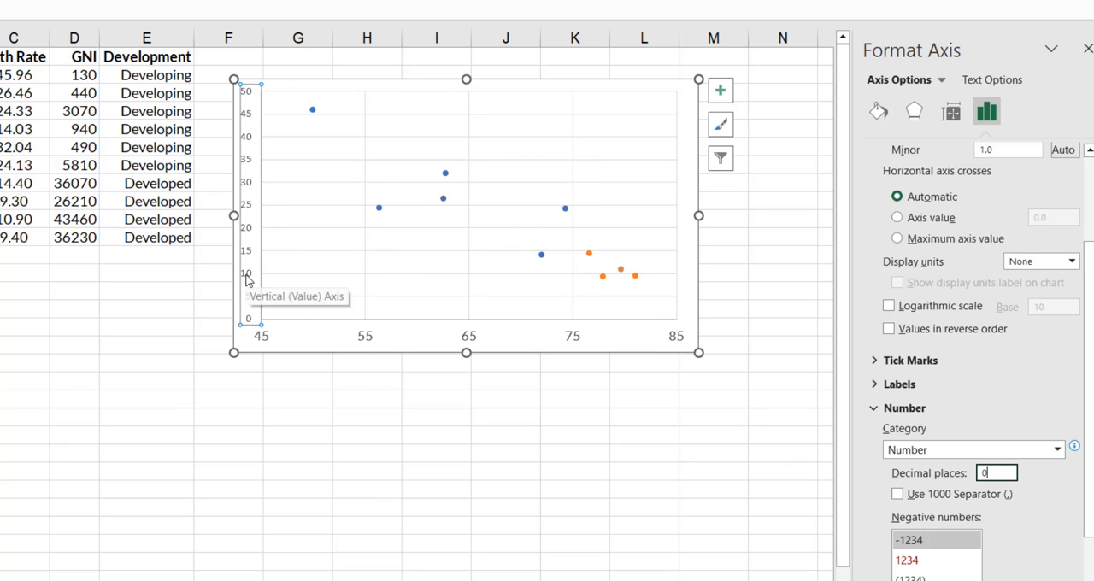
right_click(247, 280)
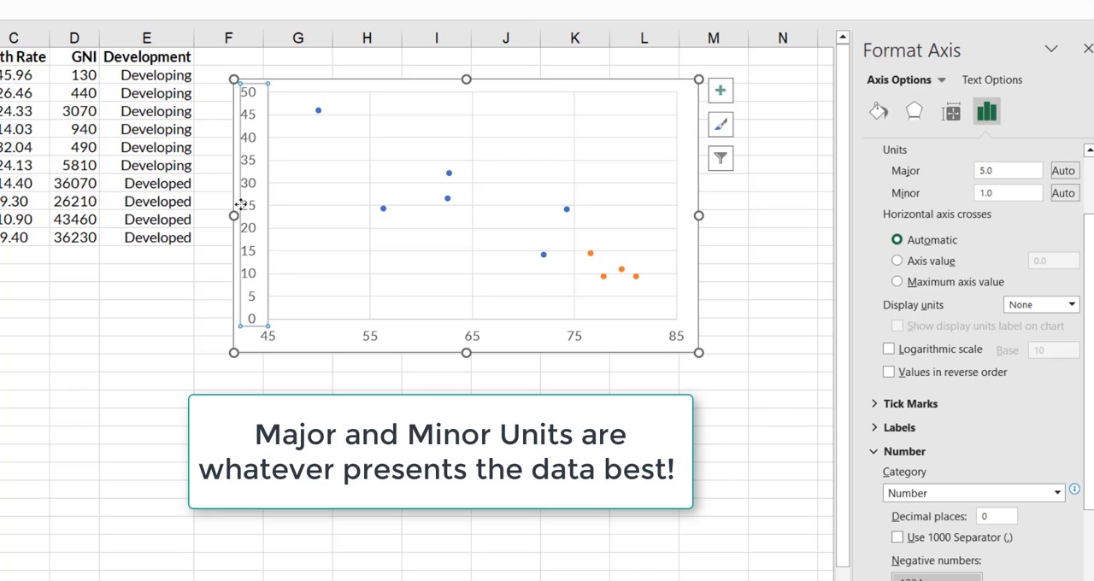
Step: Set the vertical axis major unit to 10
click(1007, 170)
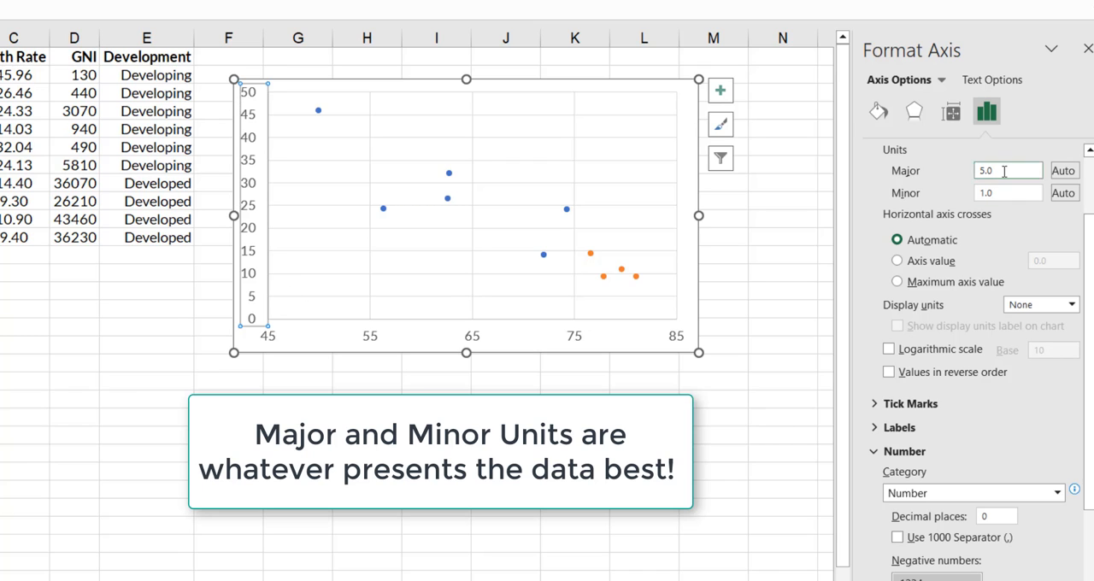
click(1007, 170)
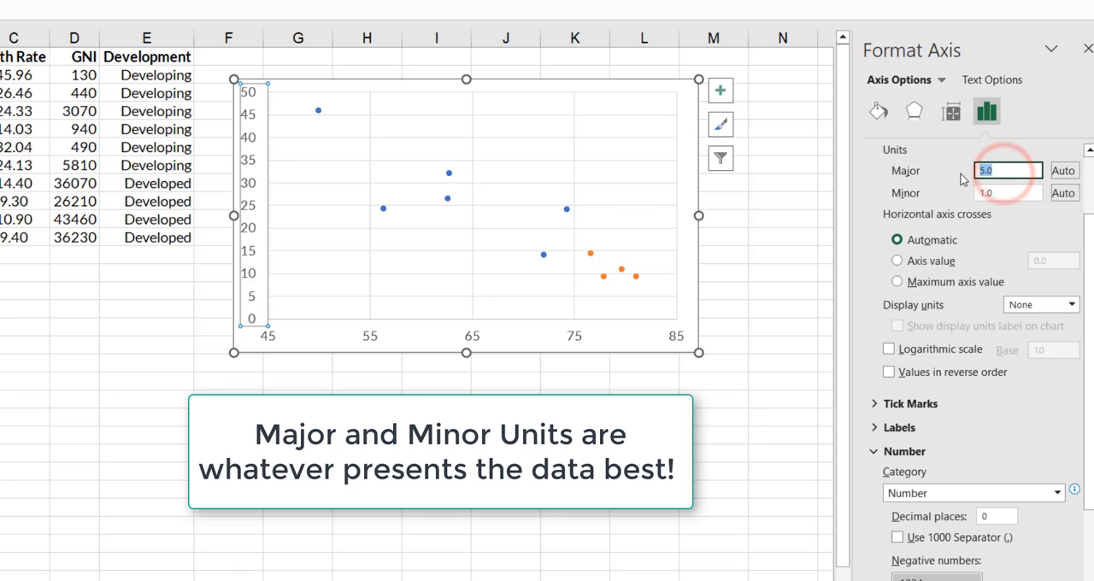
text(10)
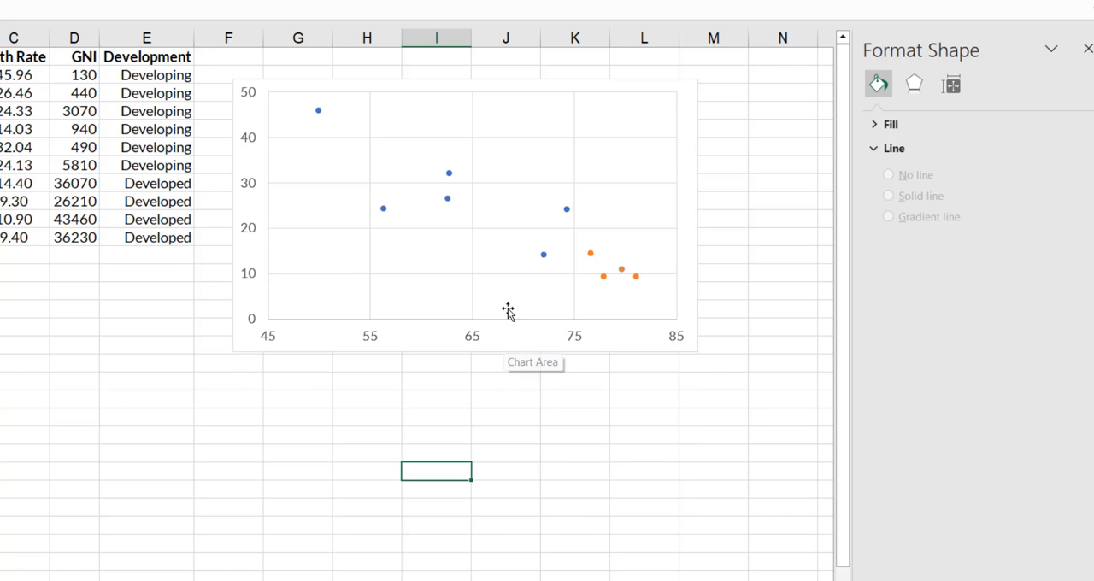
right_click(504, 309)
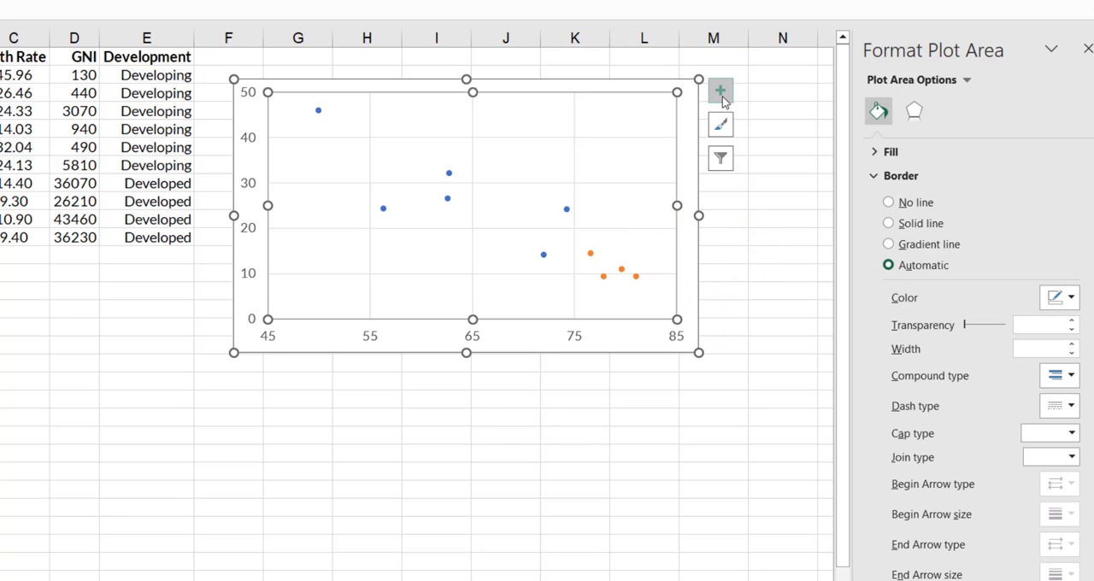
Step: Add a Developing/Developed legend and position it at the bottom of the chart
click(722, 88)
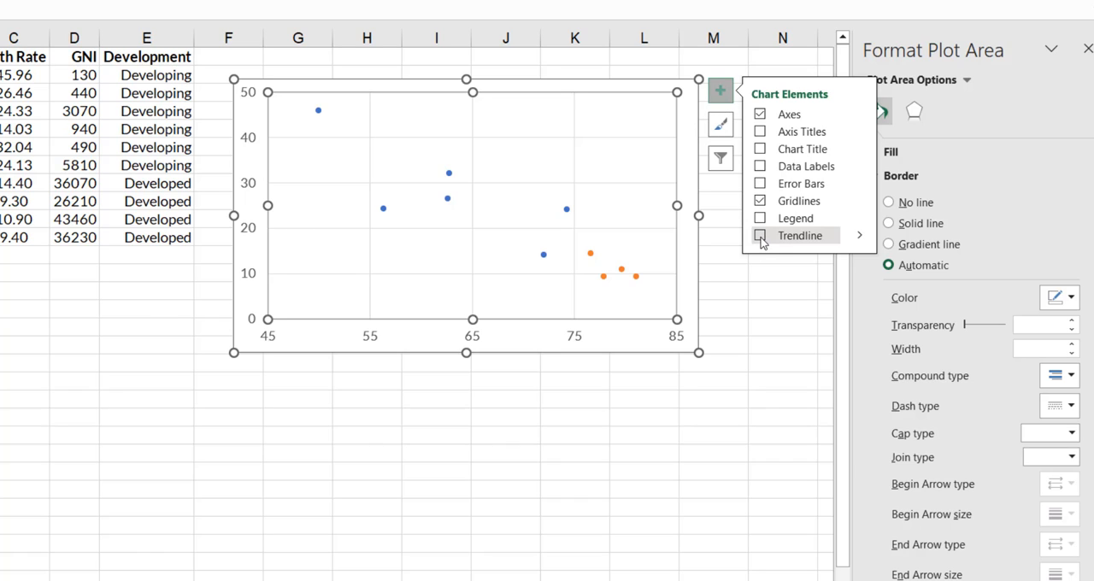
click(760, 236)
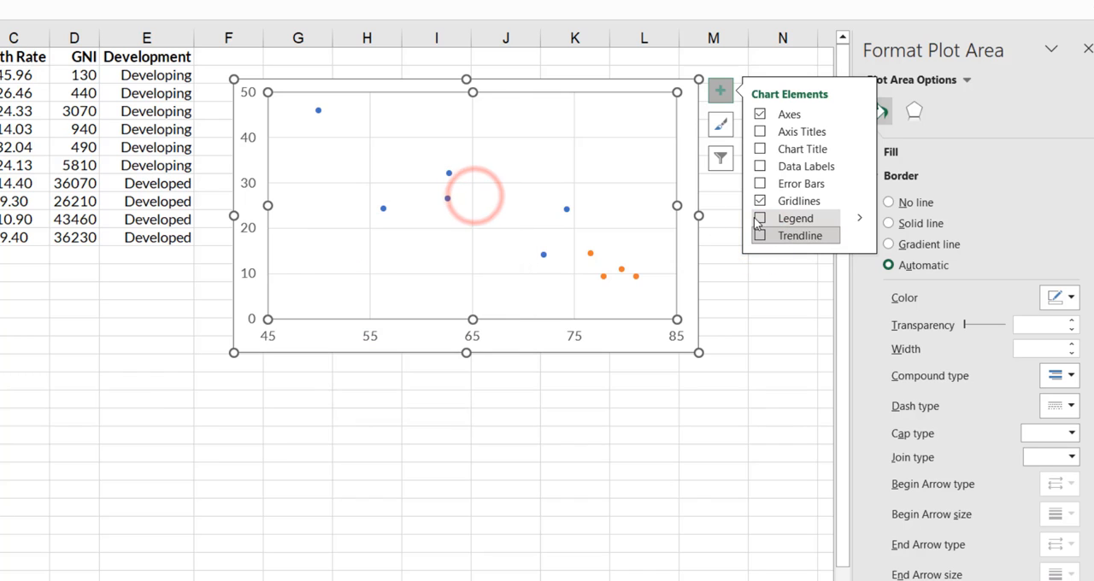
click(759, 218)
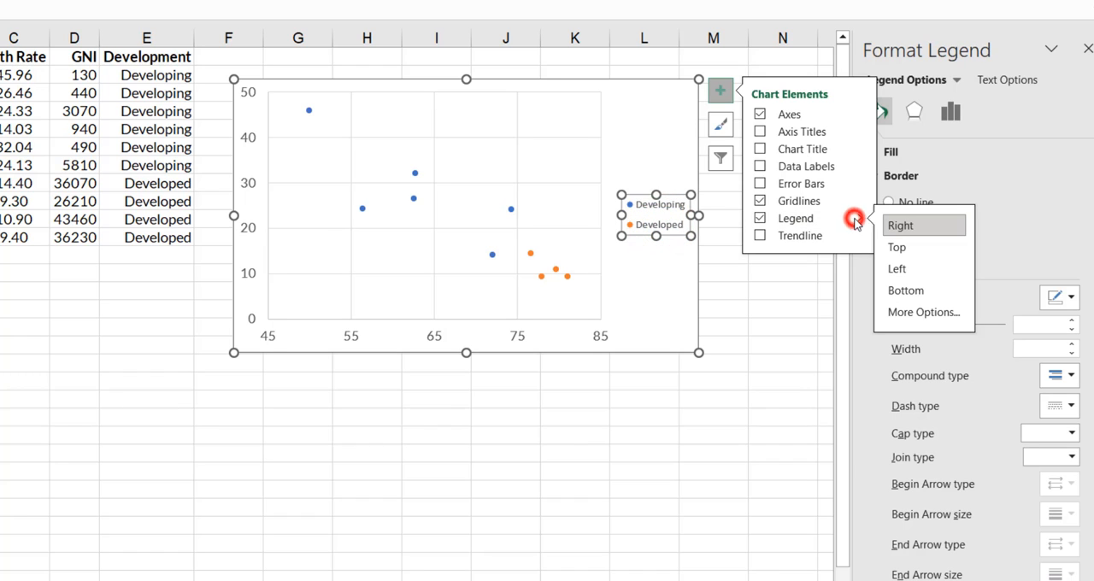
click(905, 289)
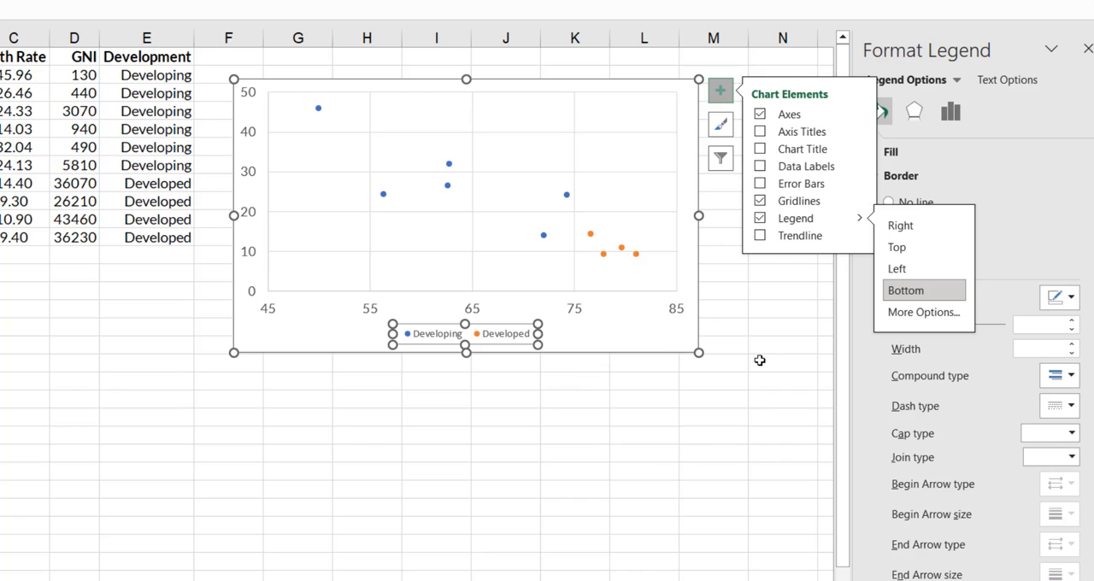
click(760, 148)
text(Life Expectancy &)
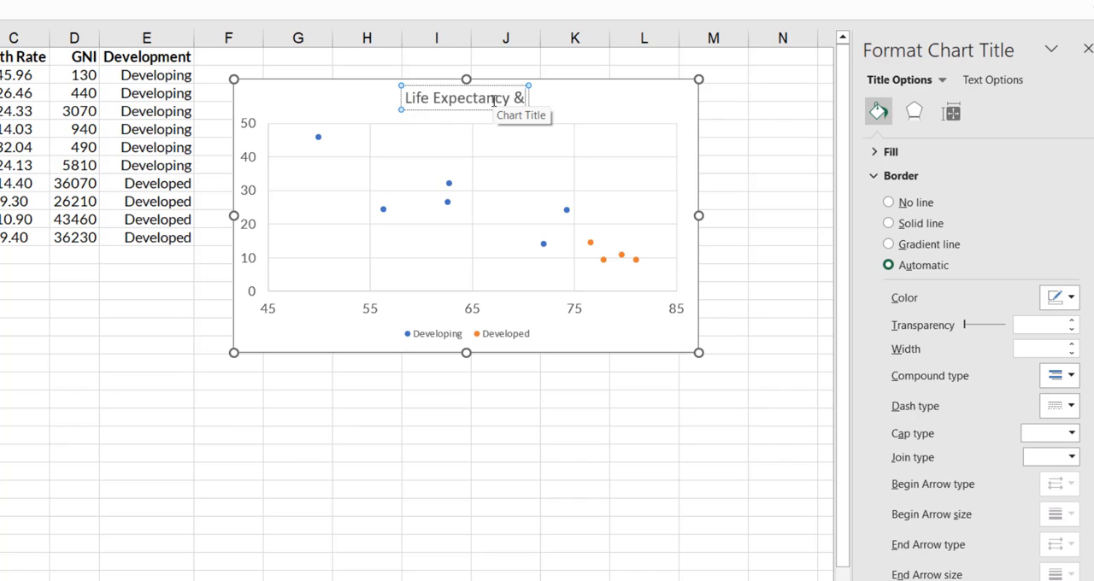
Step: Finish the chart title so it reads 'Life Expectancy & Birth Rates'
text(Borth)
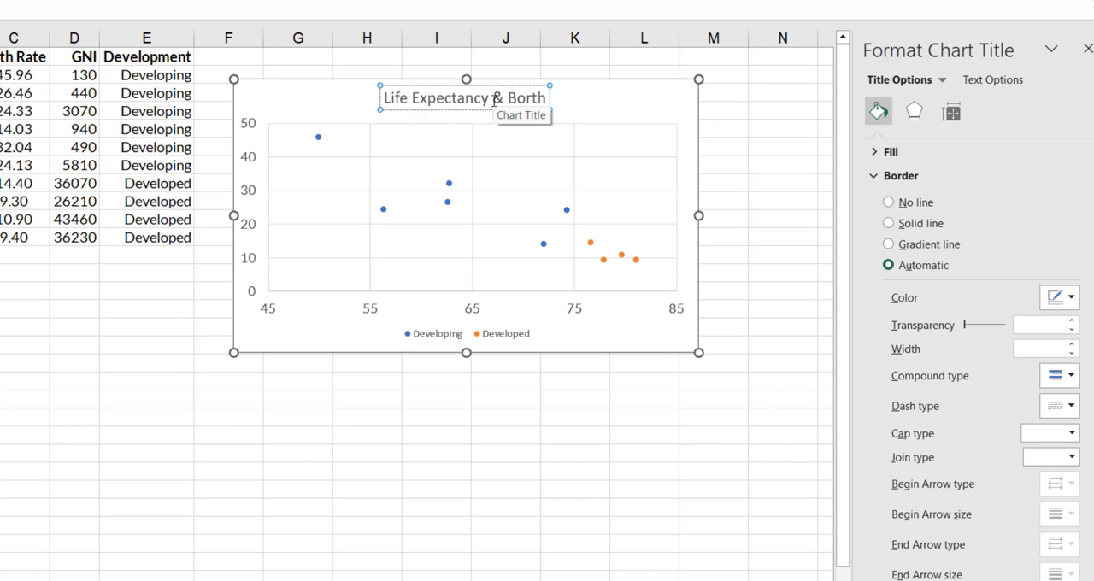
text(Rates)
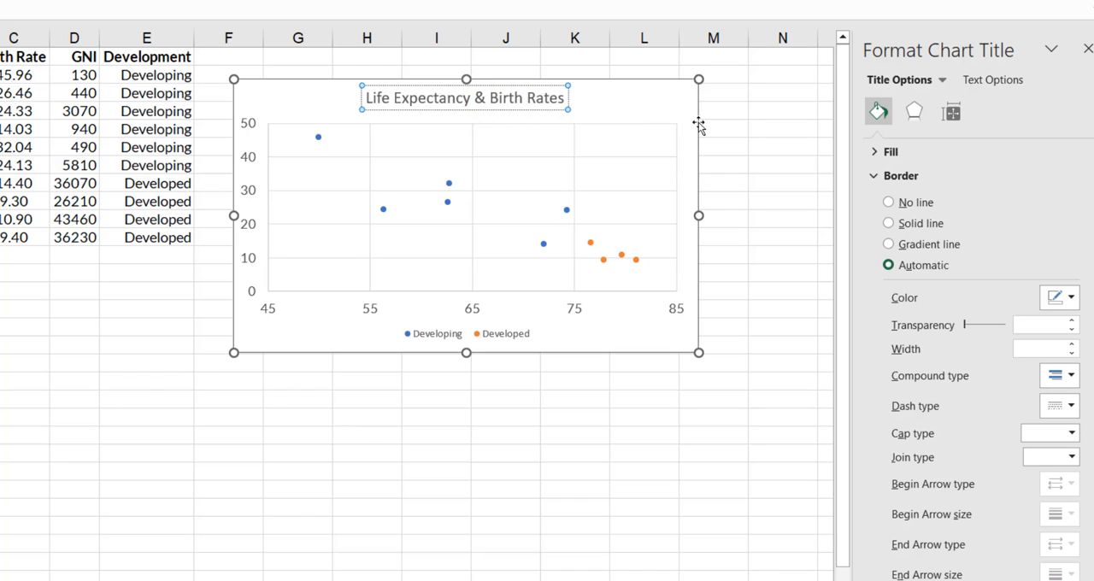
click(674, 200)
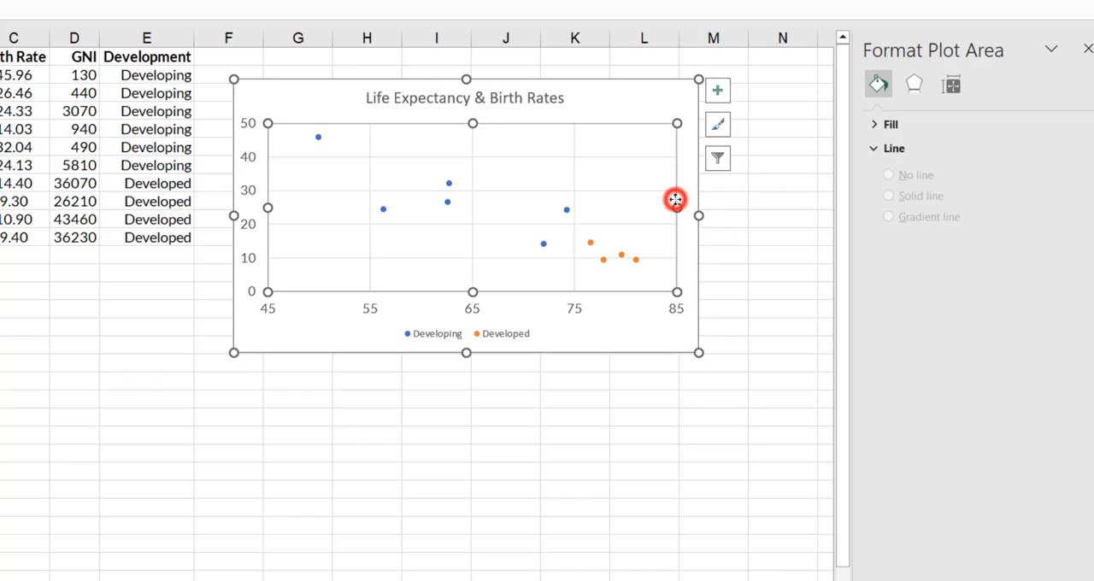
Step: Add both axis titles and title the horizontal axis 'Life expectancy in Years'
click(718, 88)
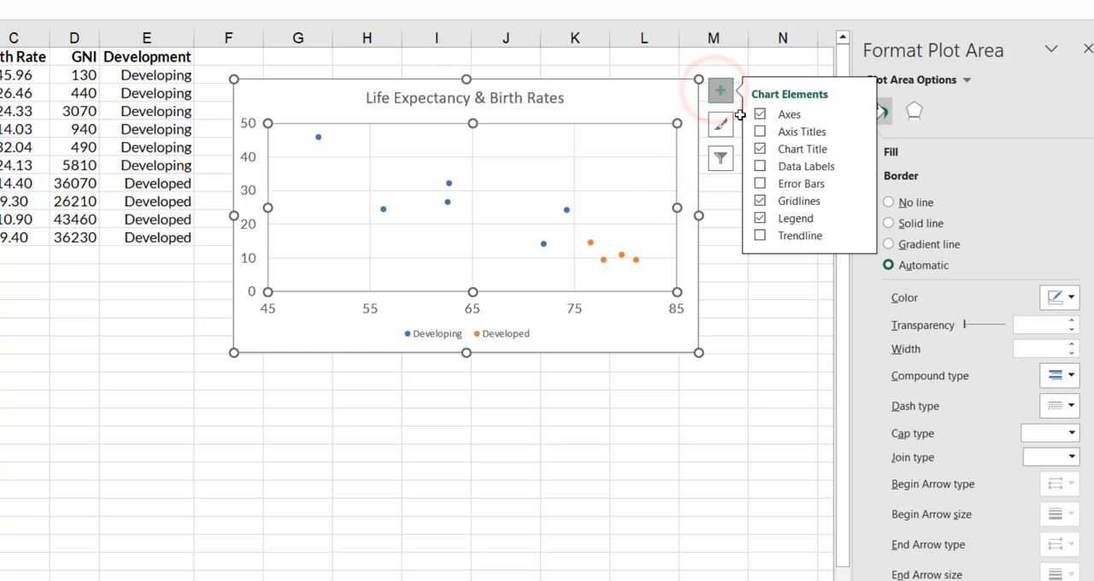
click(760, 131)
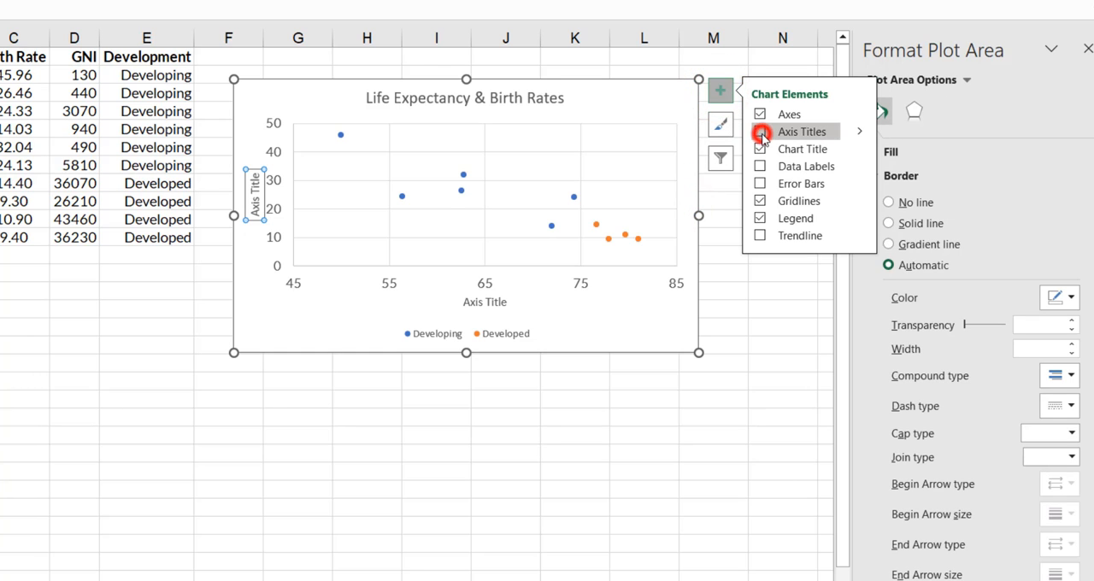
click(483, 302)
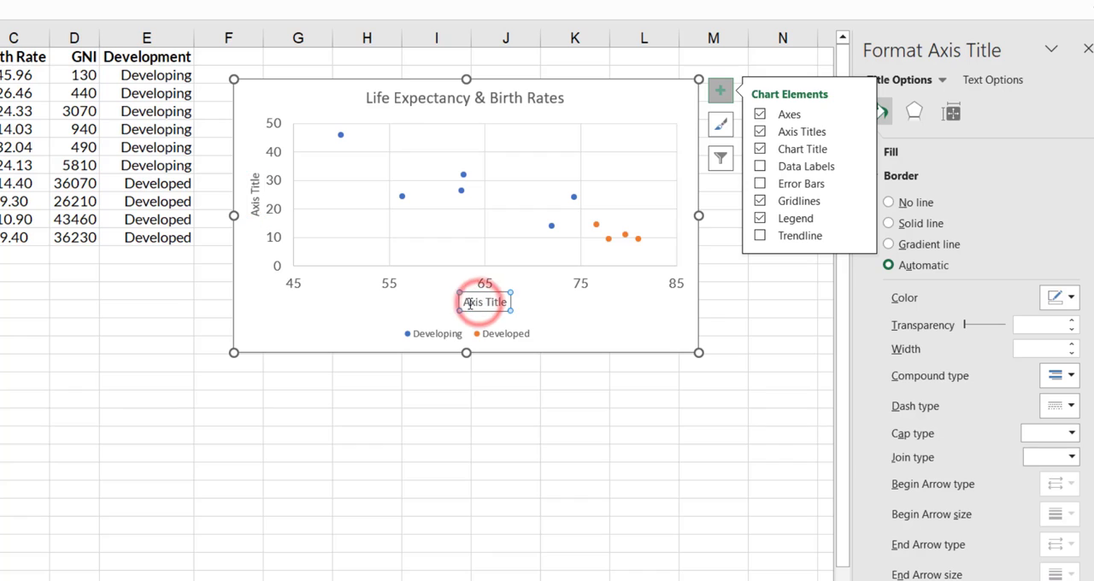
click(485, 302)
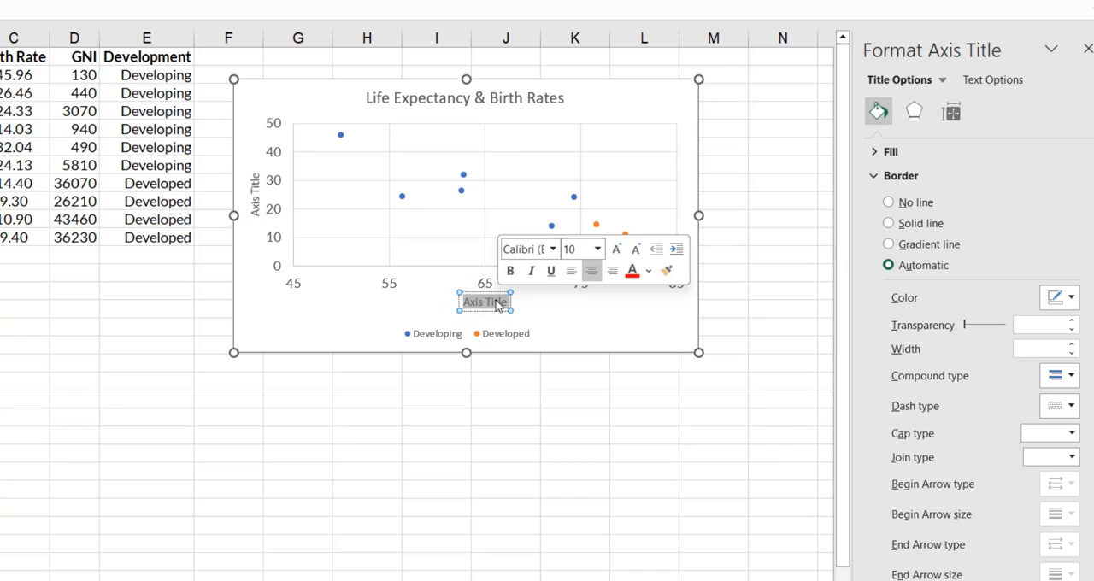
text(Life expectancy in Years)
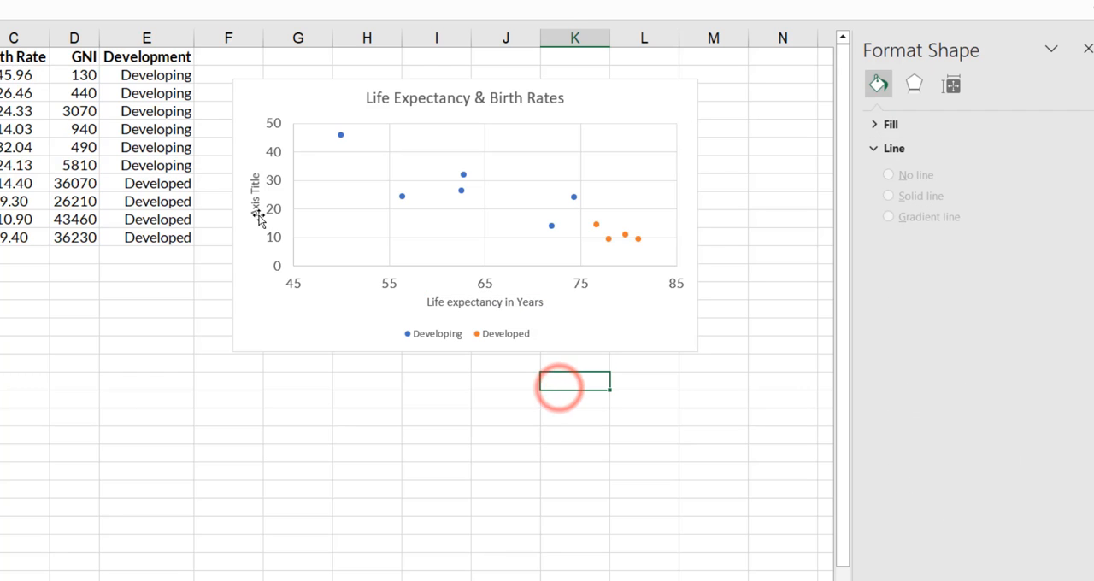
Step: Title the vertical axis 'Birth Rate in %' and deselect the chart
click(254, 197)
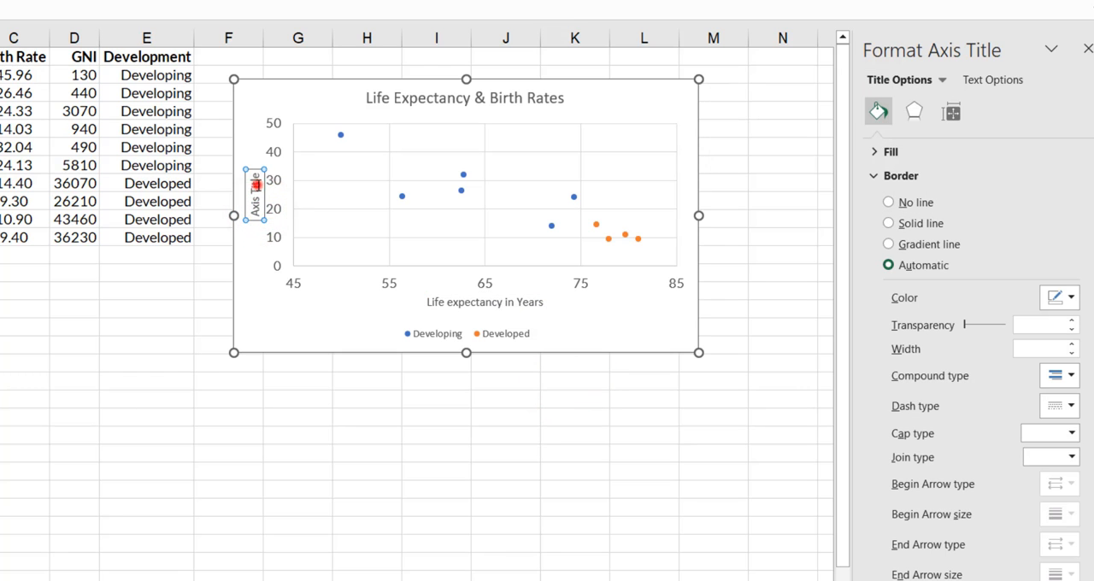
click(257, 181)
text(Birth Rate)
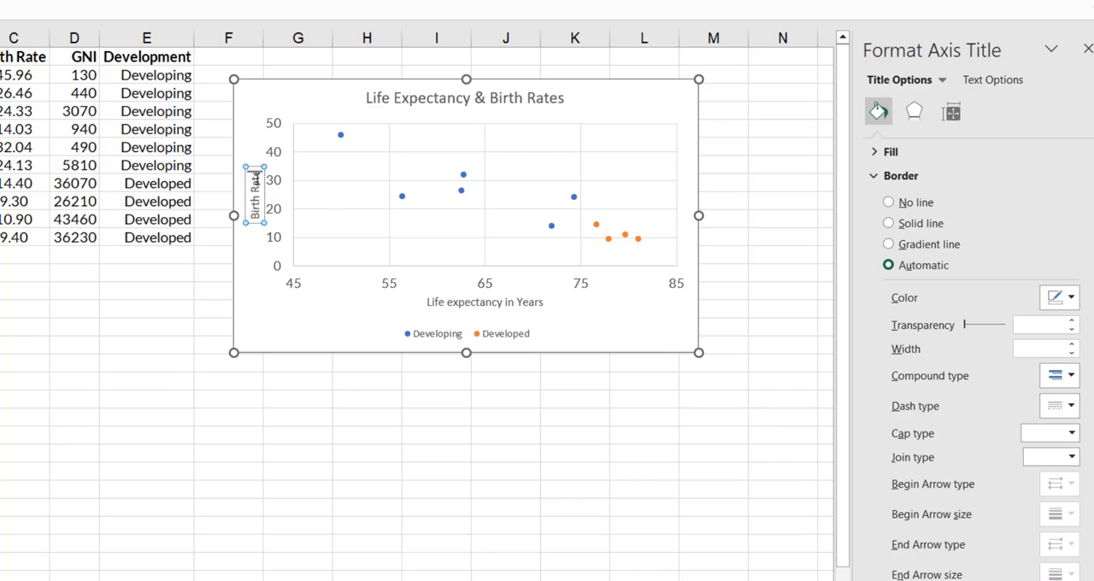
mouse_move(255, 184)
text( in %)
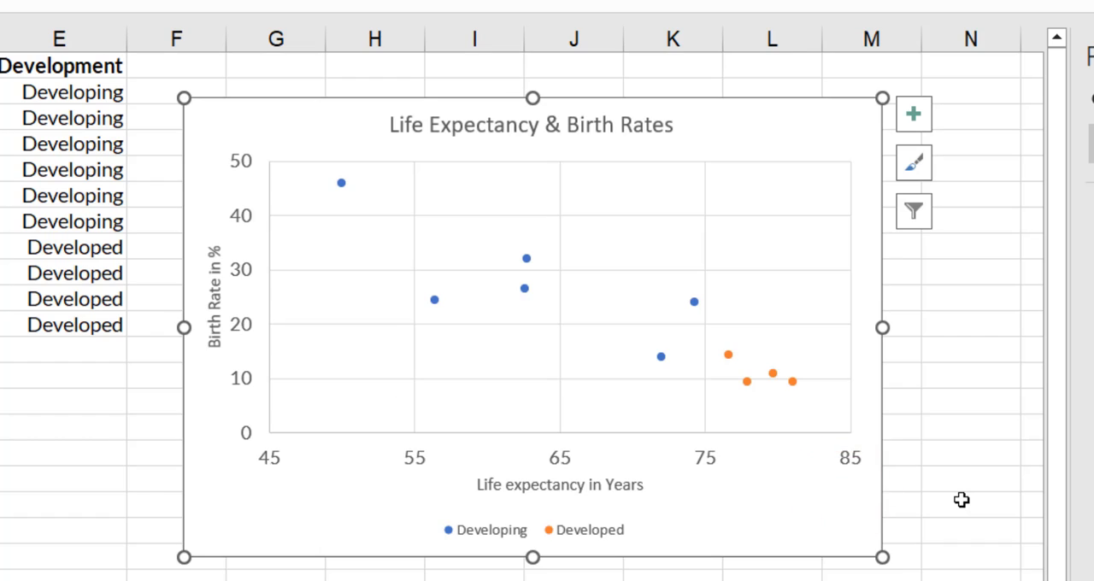
click(961, 500)
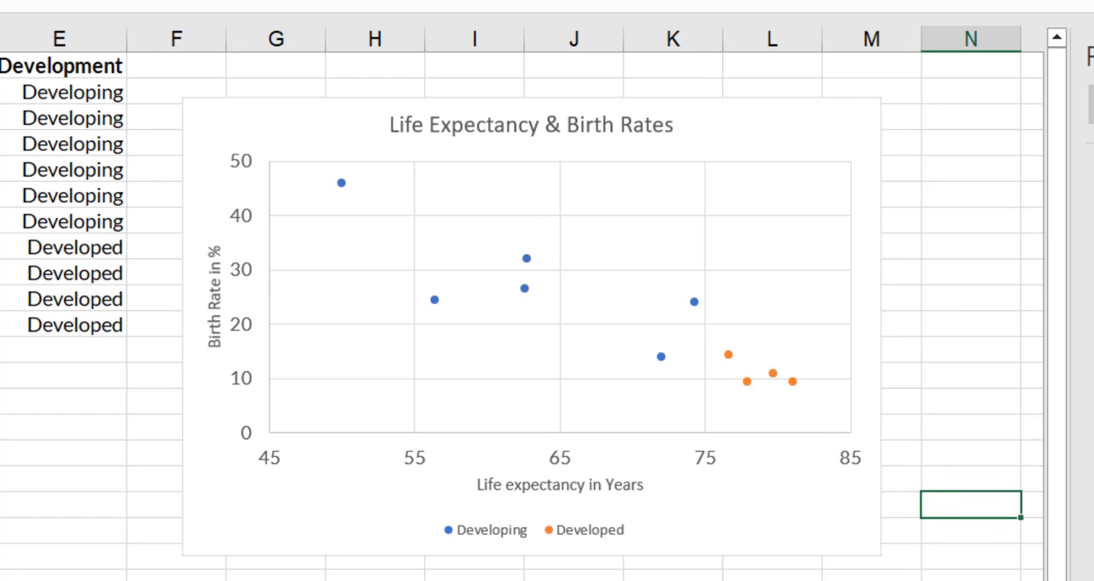